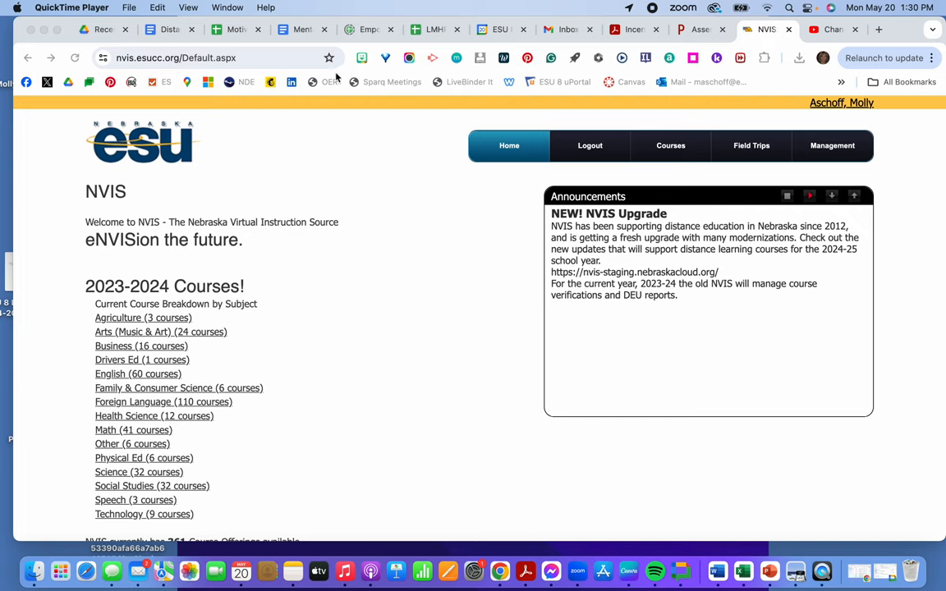
pyautogui.moveTo(769, 165)
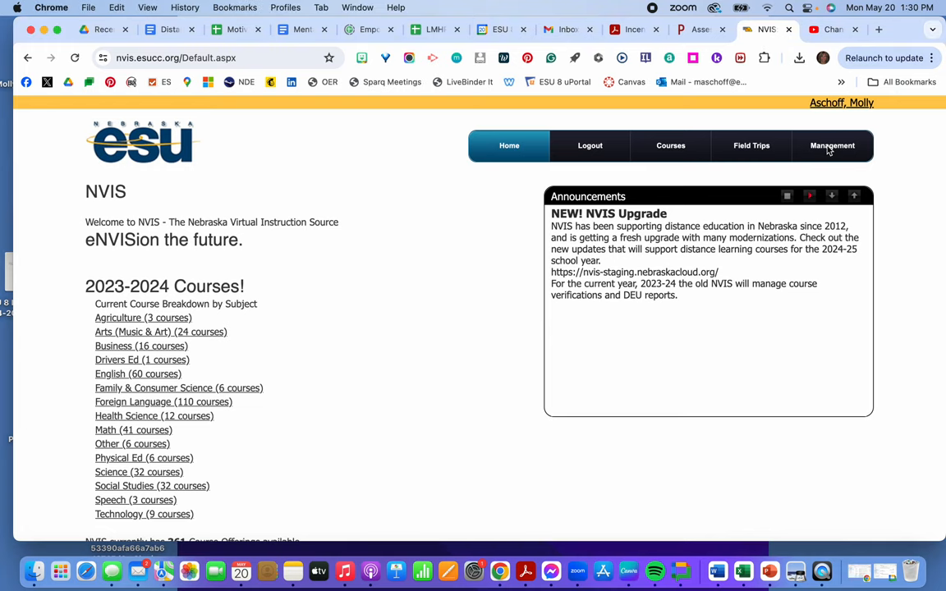
# Step: Go to the NVIS Reports page from the Management menu
pyautogui.click(831, 144)
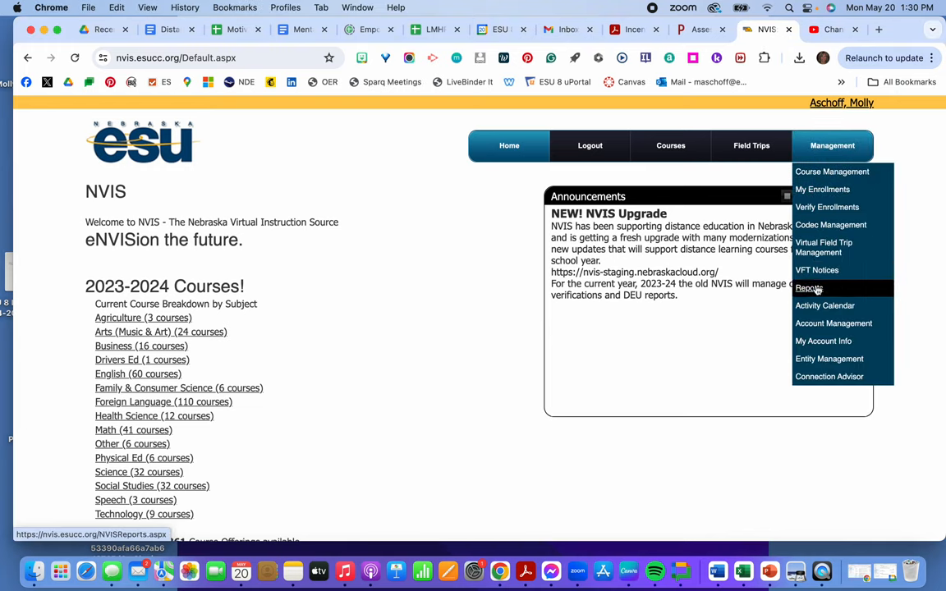
pyautogui.click(809, 289)
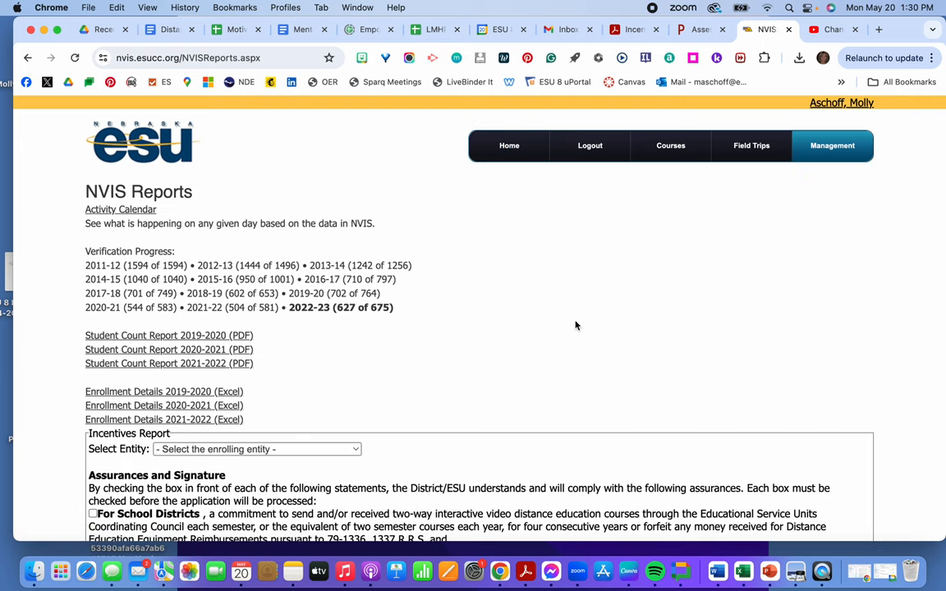
# Step: Choose Boyd County High School as the Incentives Report entity
pyautogui.scroll(-3)
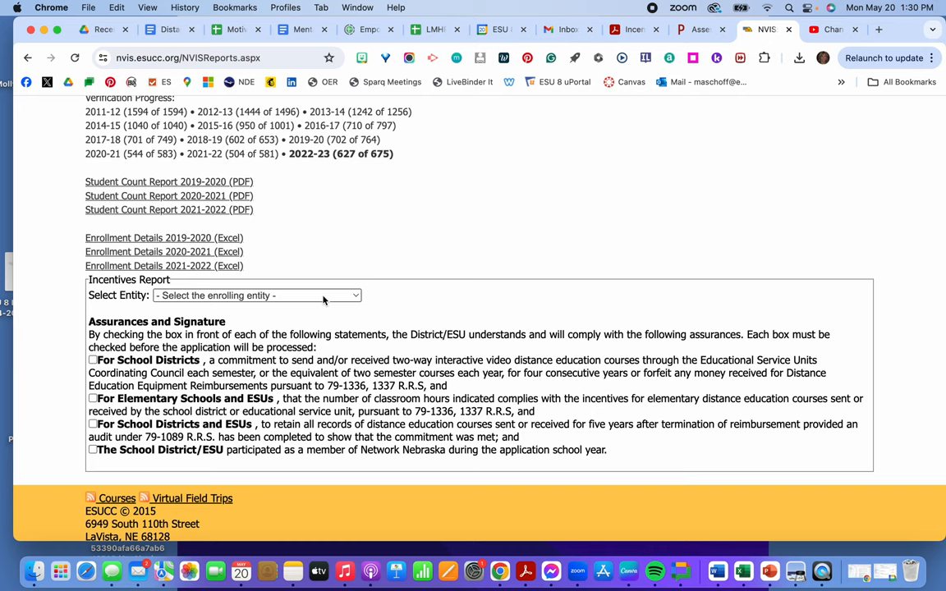
pyautogui.click(256, 295)
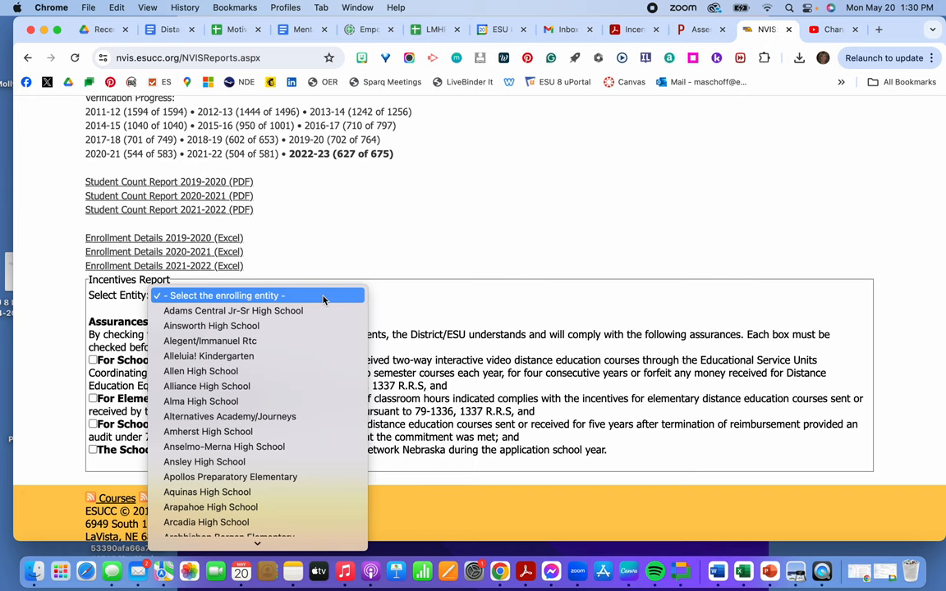
pyautogui.moveTo(328, 299)
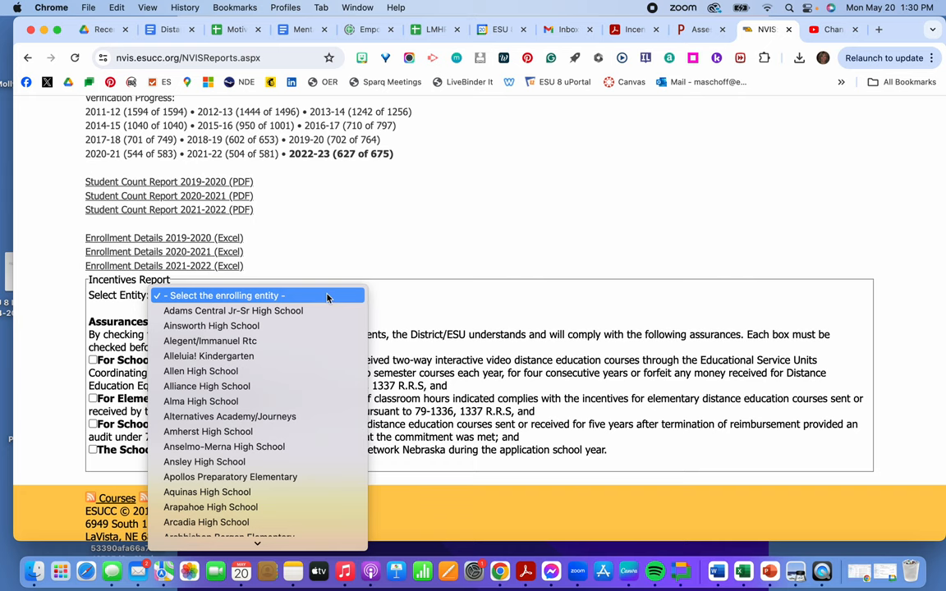
pyautogui.scroll(-3)
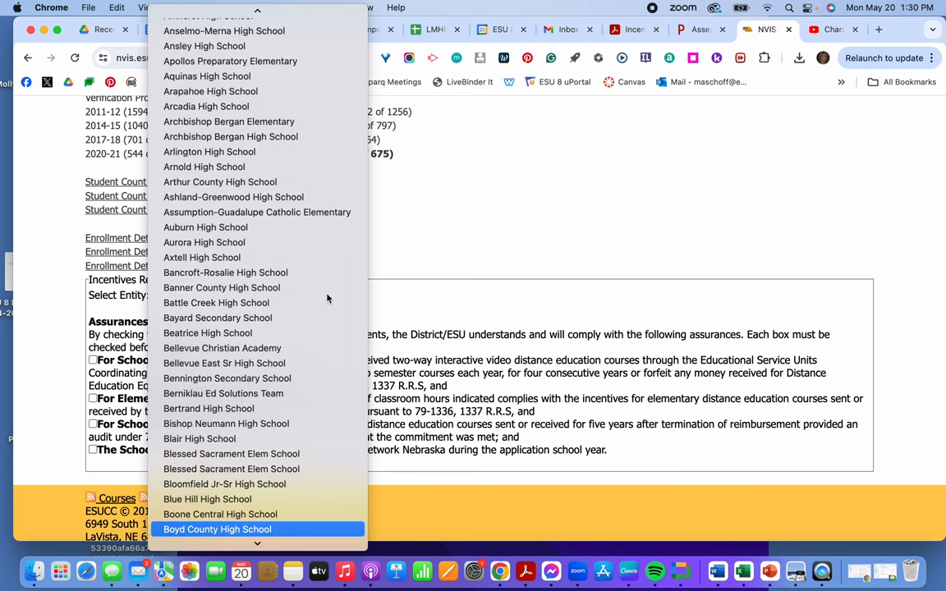
pyautogui.click(240, 529)
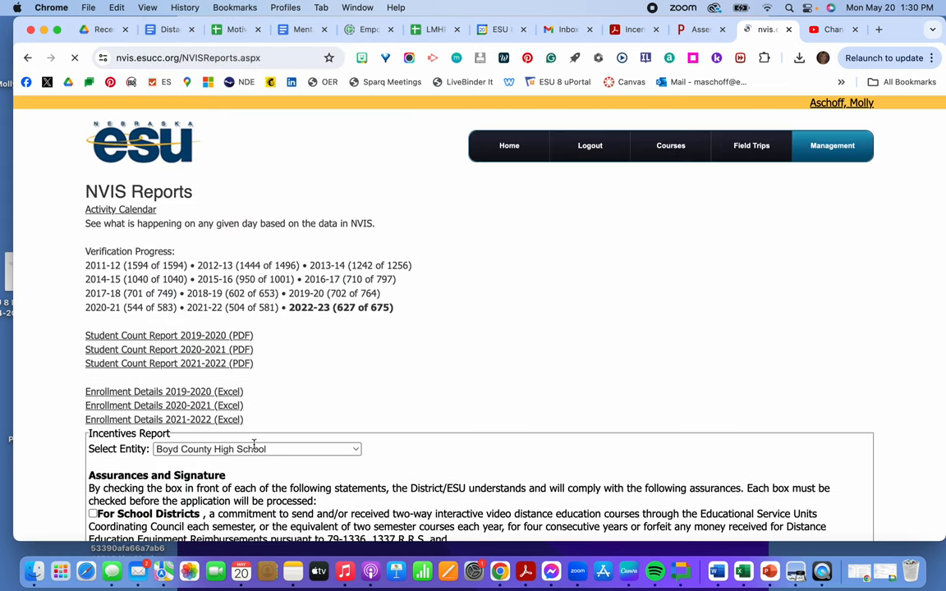
# Step: Agree to the Districts and ESUs records and Network Nebraska membership assurances
pyautogui.scroll(-3)
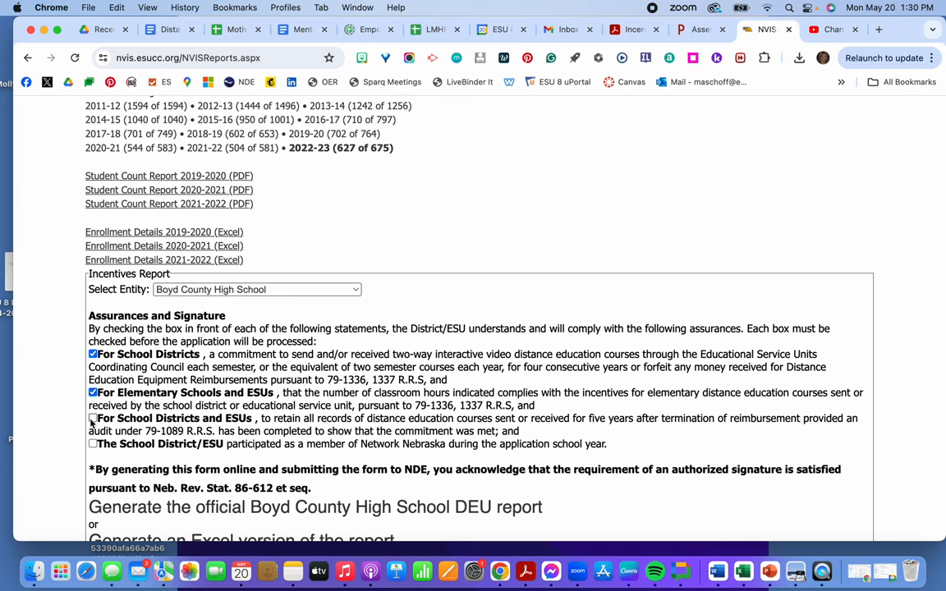
pyautogui.click(92, 419)
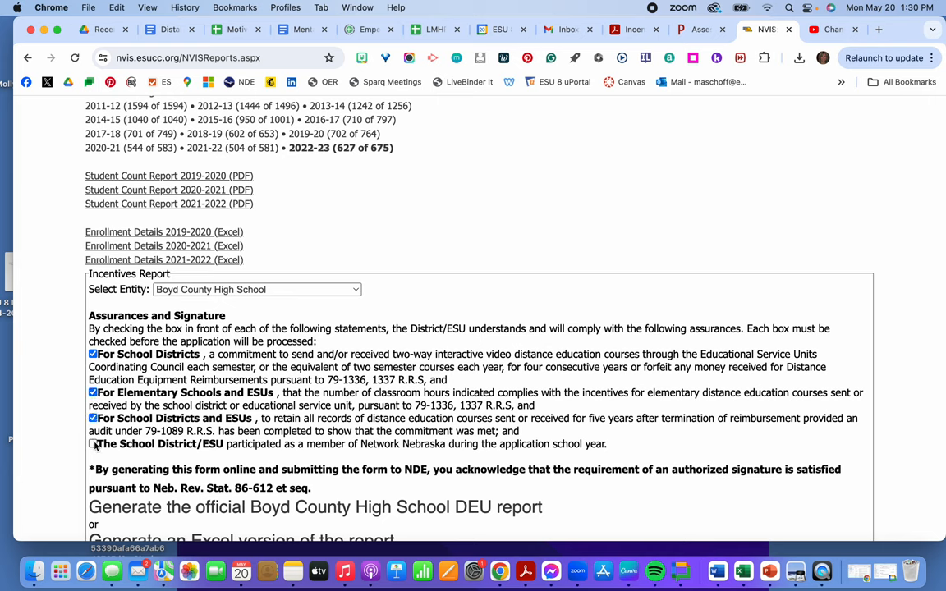
pyautogui.click(92, 443)
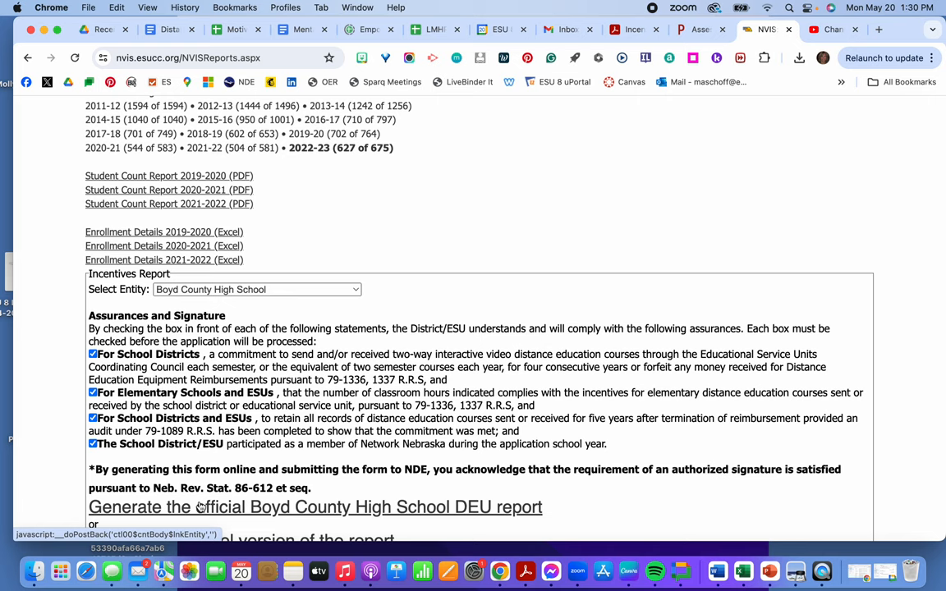
pyautogui.moveTo(227, 506)
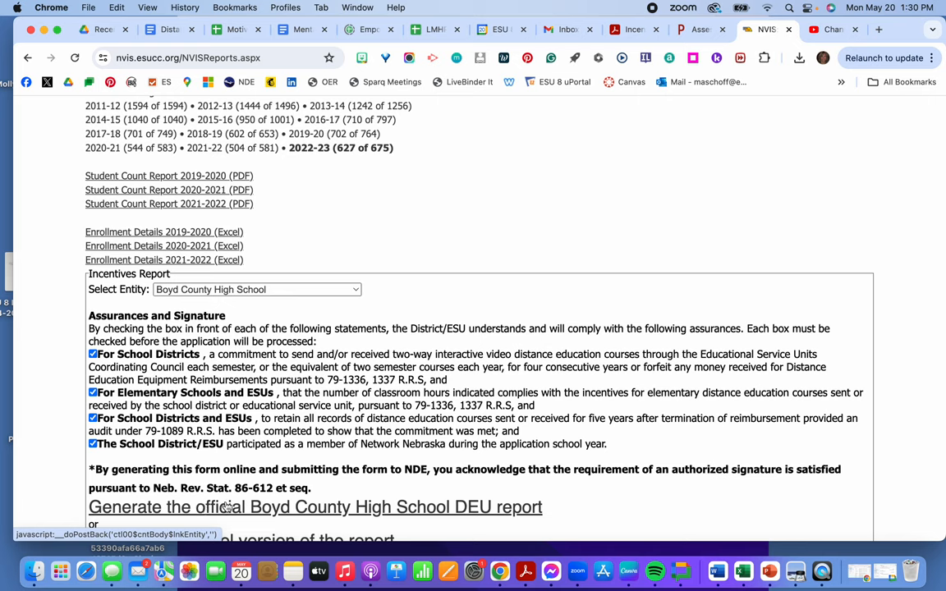
pyautogui.moveTo(451, 469)
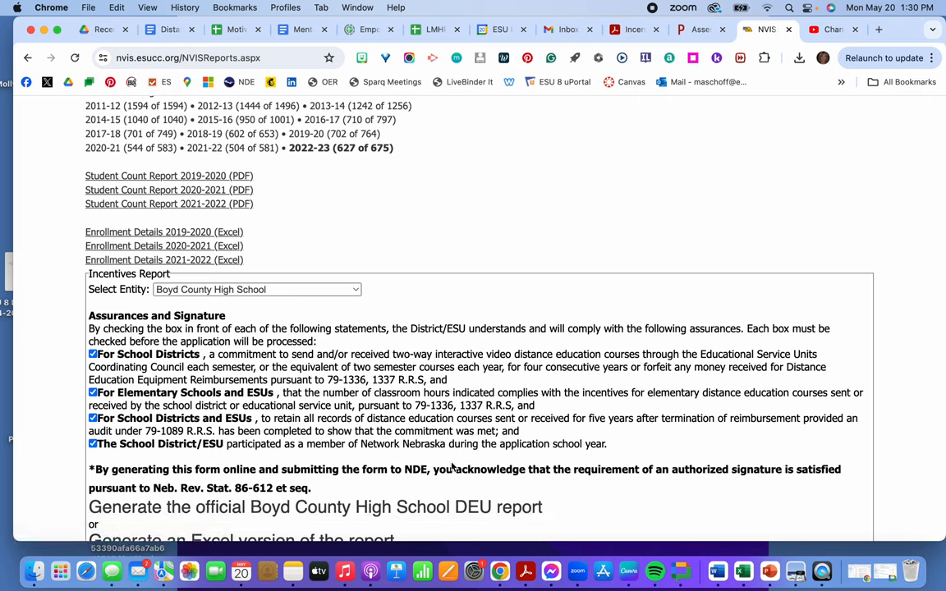
# Step: Generate the official Boyd County High School DEU report as an Incentives PDF
pyautogui.click(315, 506)
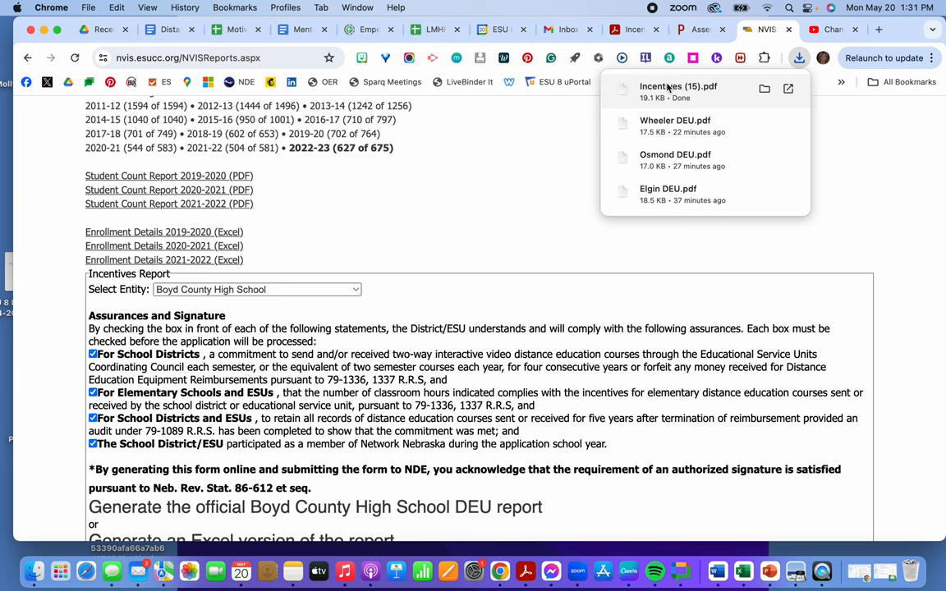
# Step: Review the downloaded Incentives (15).pdf application information and course tables in Acrobat
pyautogui.click(679, 85)
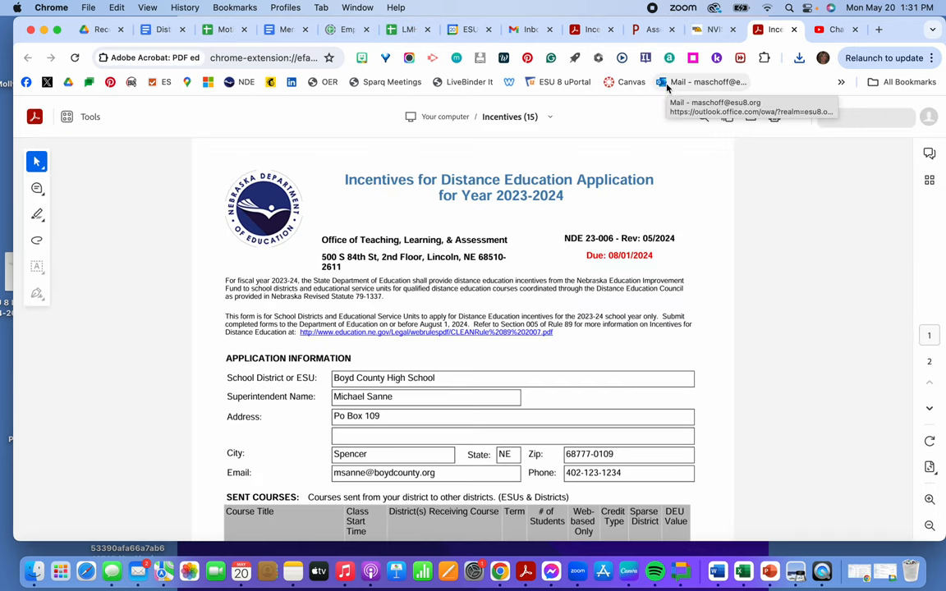
pyautogui.scroll(-3)
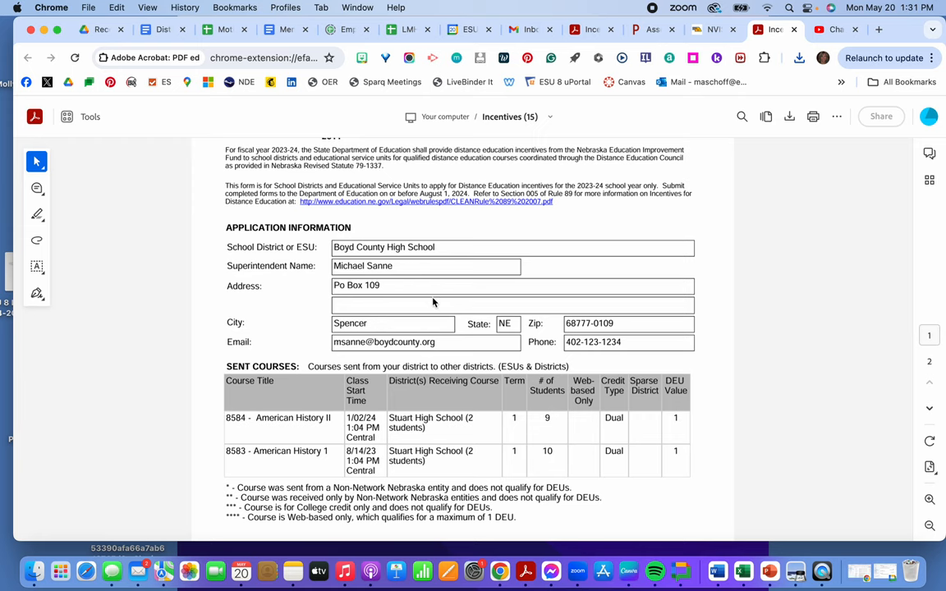
pyautogui.scroll(-3)
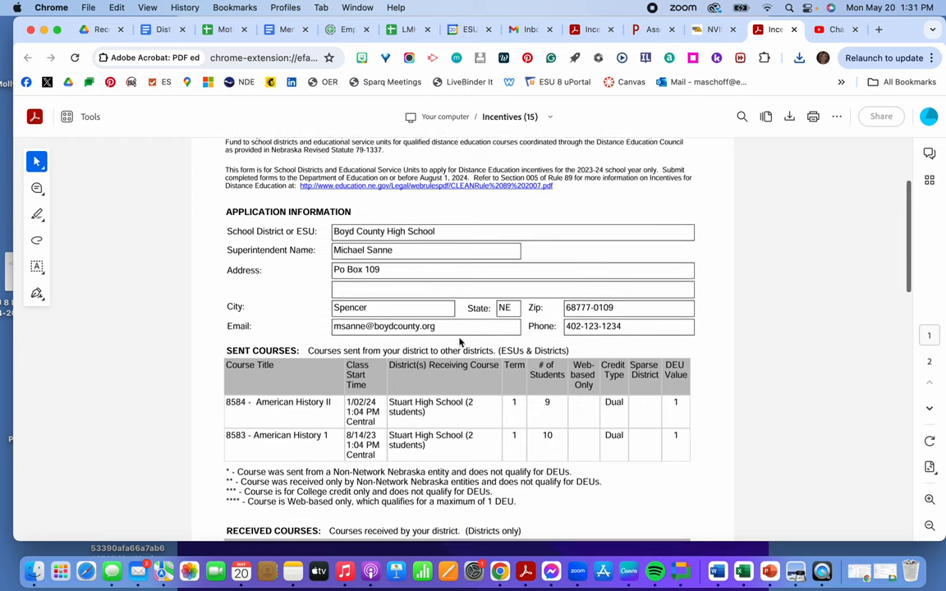
pyautogui.scroll(-3)
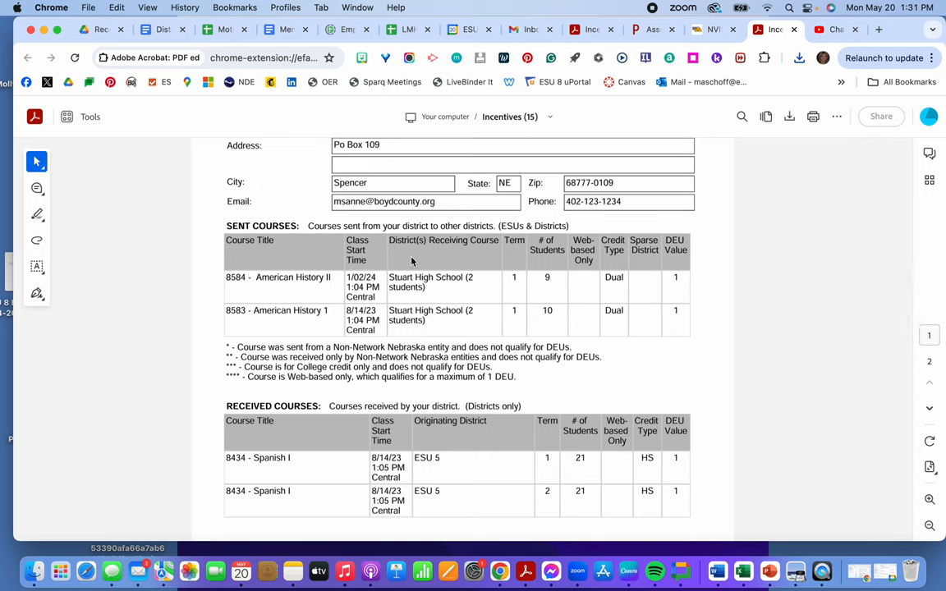
pyautogui.moveTo(434, 299)
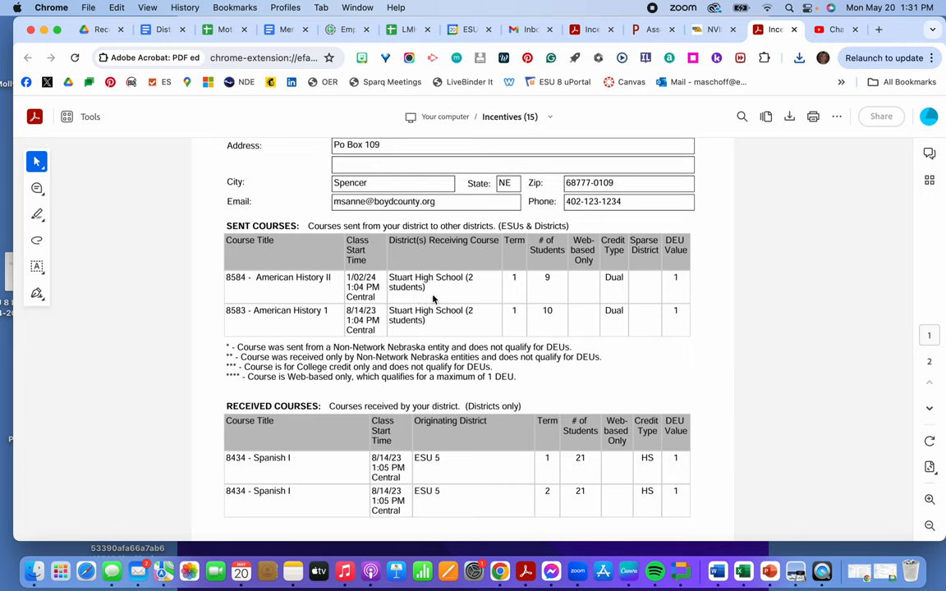
pyautogui.moveTo(437, 271)
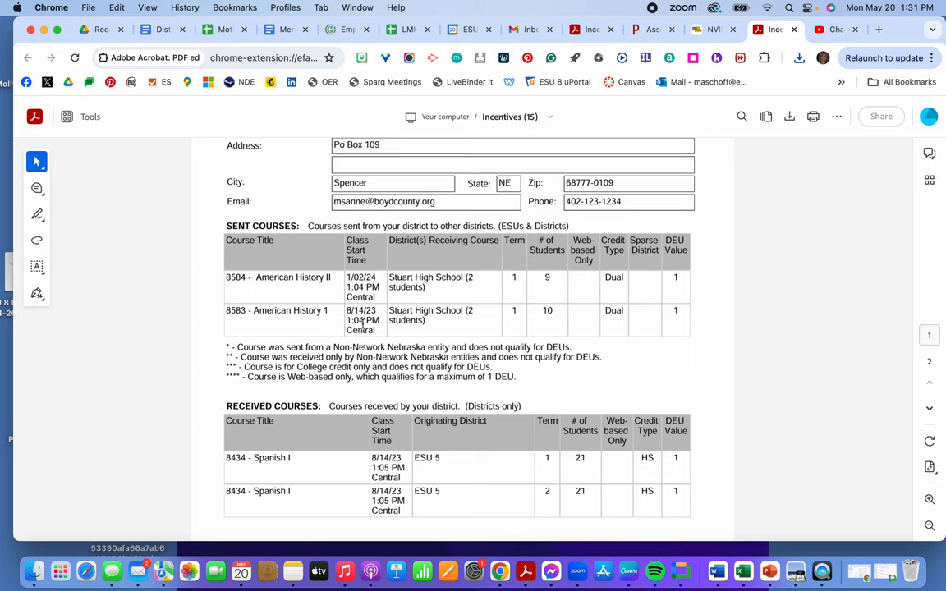
pyautogui.moveTo(437, 325)
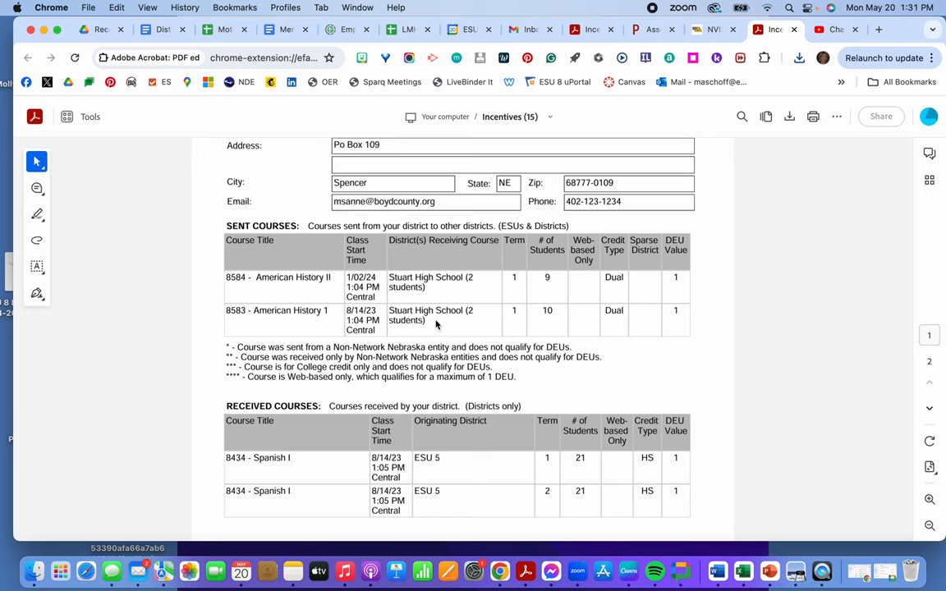
pyautogui.moveTo(555, 315)
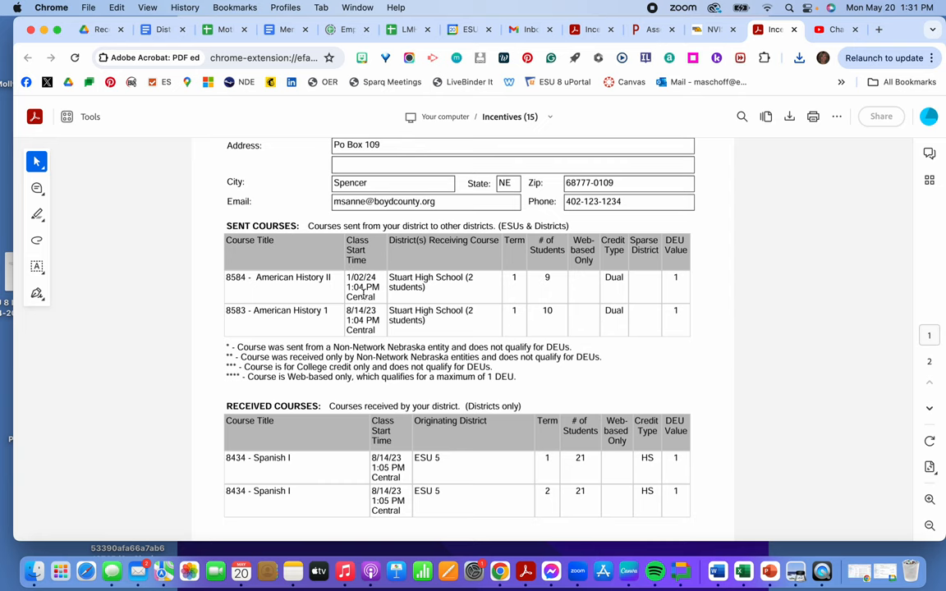
pyautogui.scroll(-3)
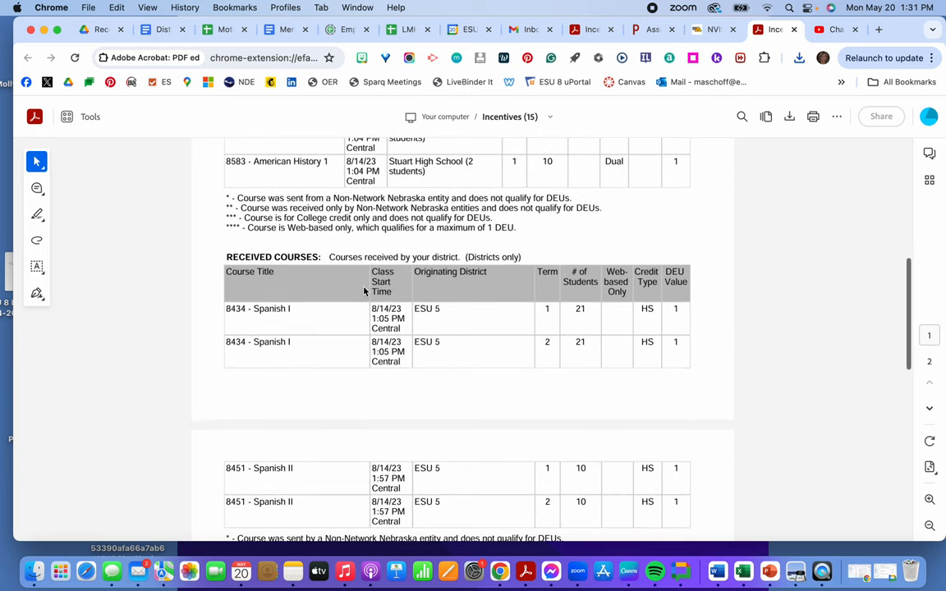
pyautogui.scroll(-3)
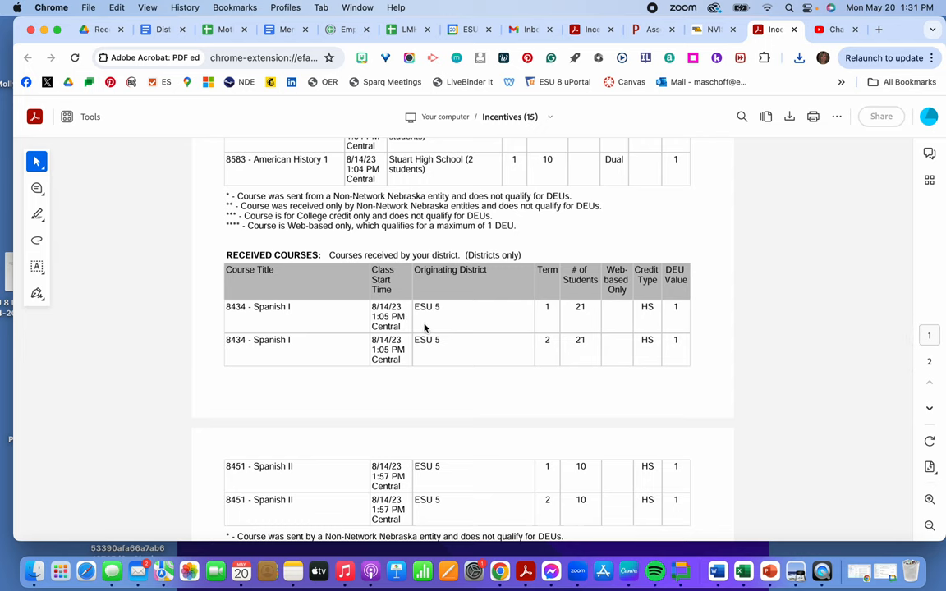
pyautogui.moveTo(458, 362)
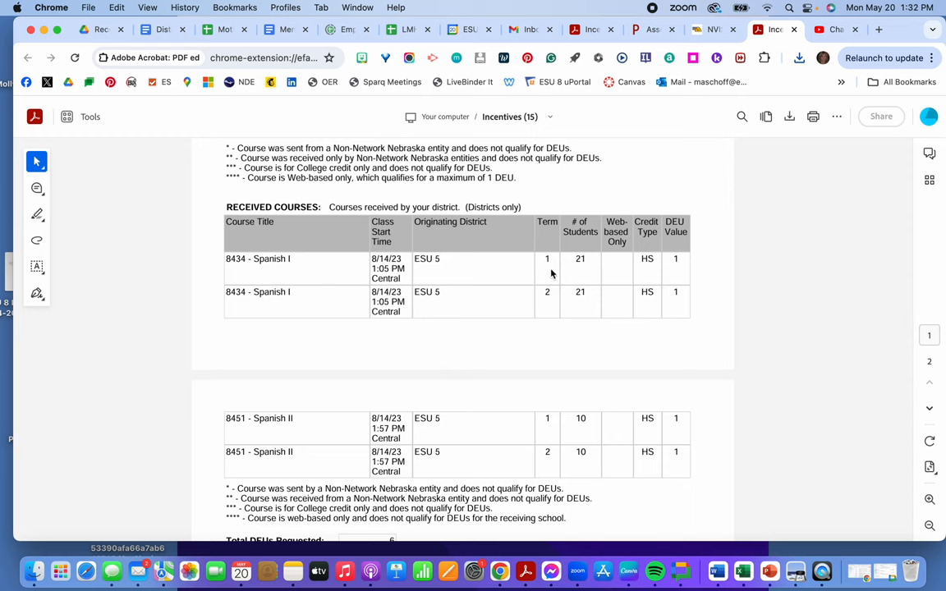
pyautogui.scroll(-3)
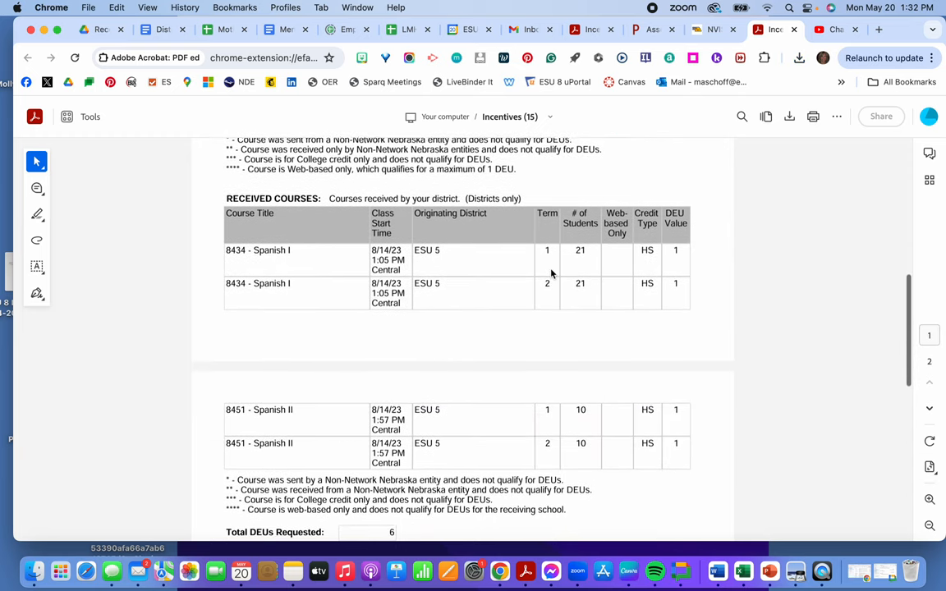
pyautogui.moveTo(548, 302)
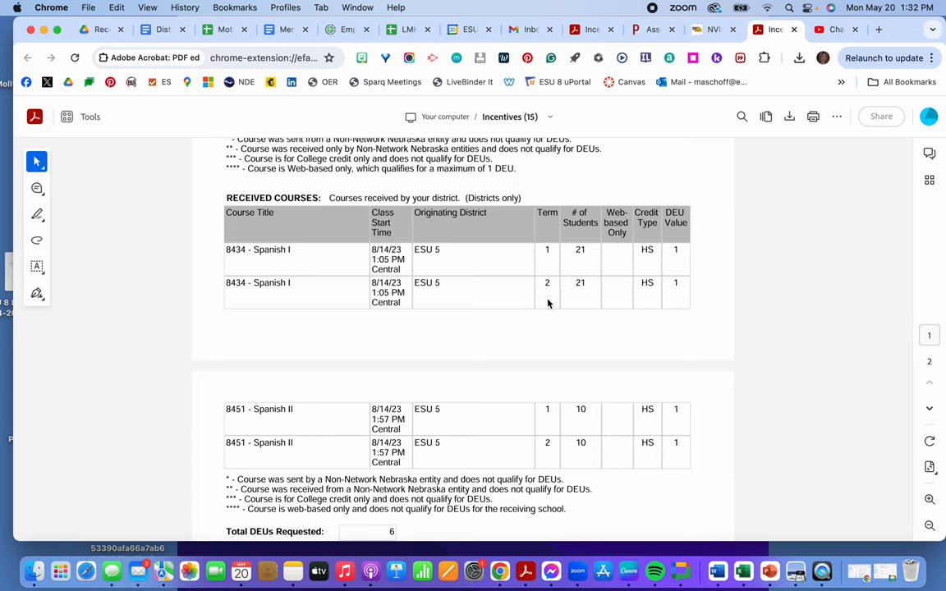
pyautogui.moveTo(517, 292)
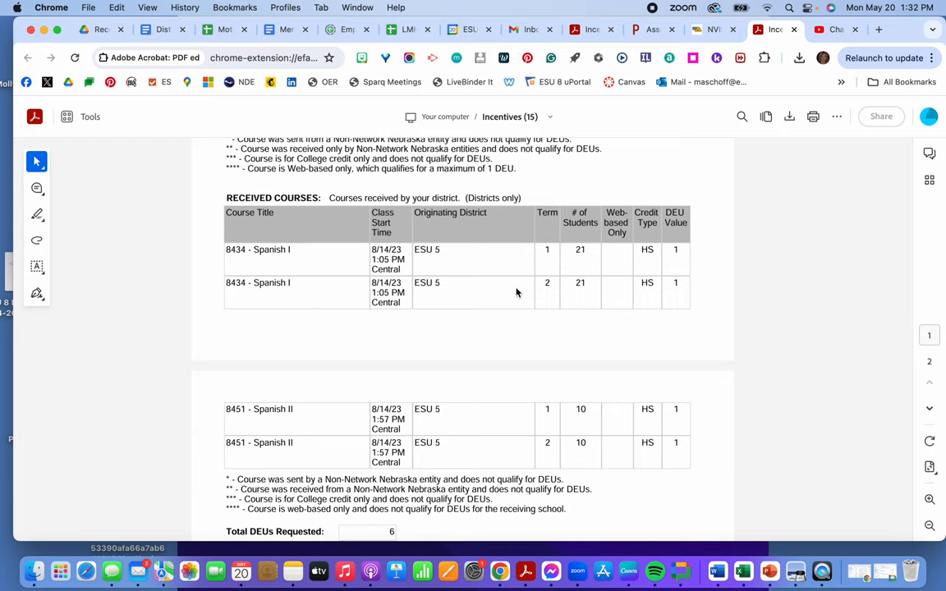
pyautogui.moveTo(559, 253)
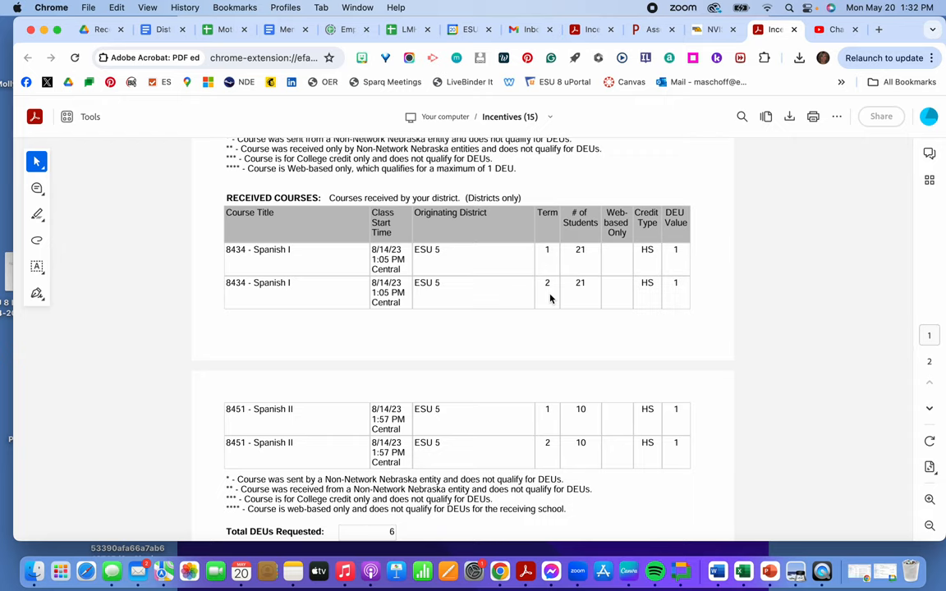
# Step: Review the report's assurances and signature block, then return to NVIS Reports
pyautogui.scroll(-3)
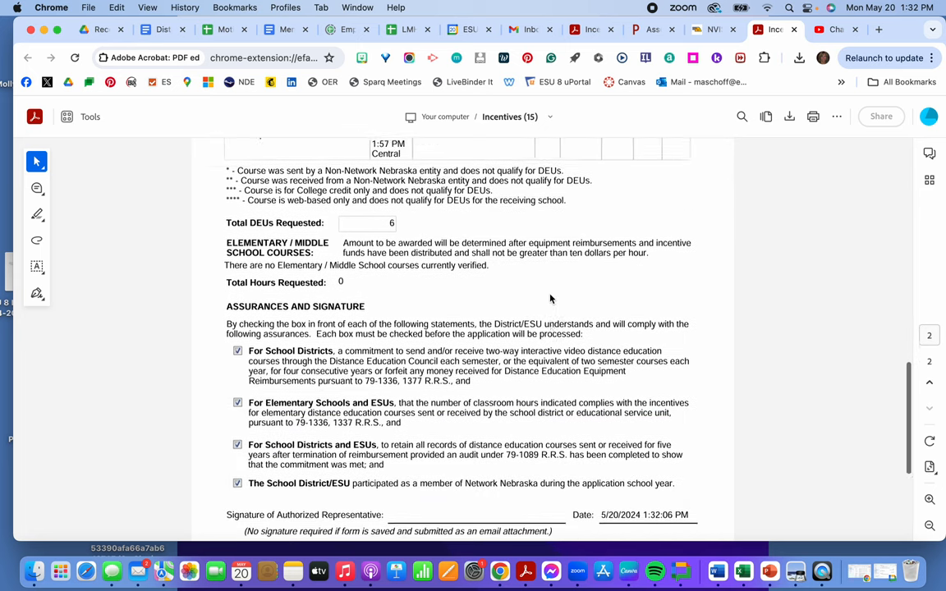
pyautogui.scroll(-3)
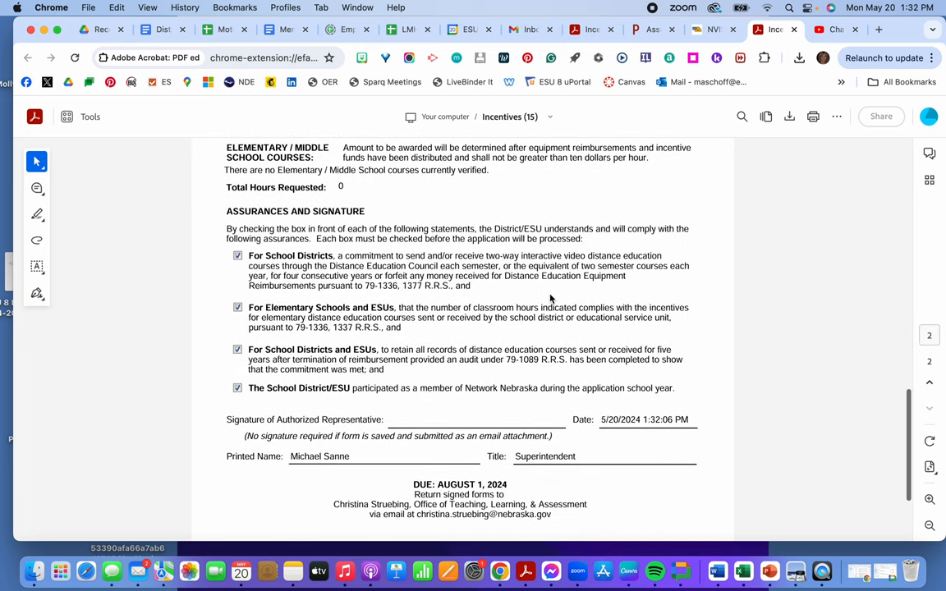
pyautogui.scroll(-3)
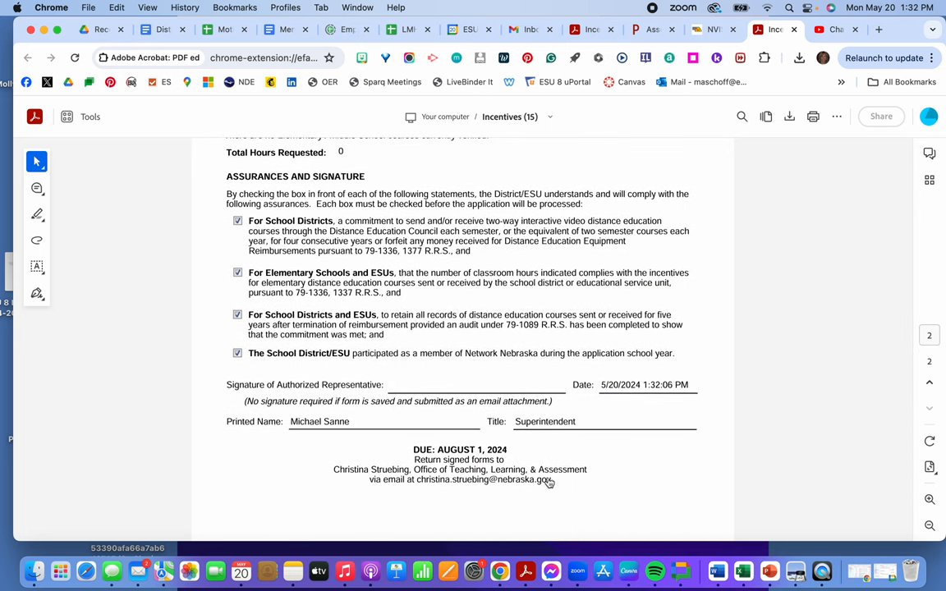
pyautogui.moveTo(558, 493)
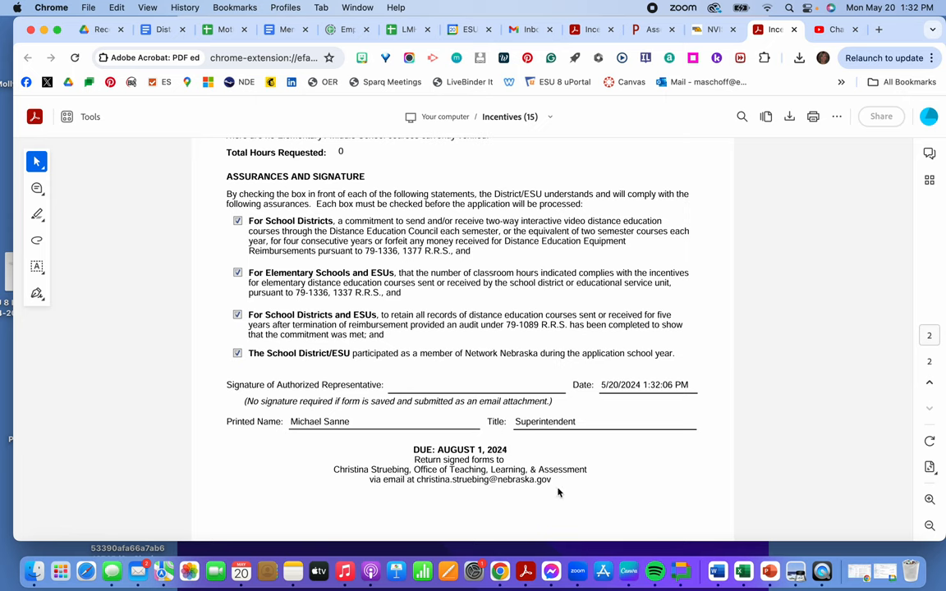
pyautogui.moveTo(473, 486)
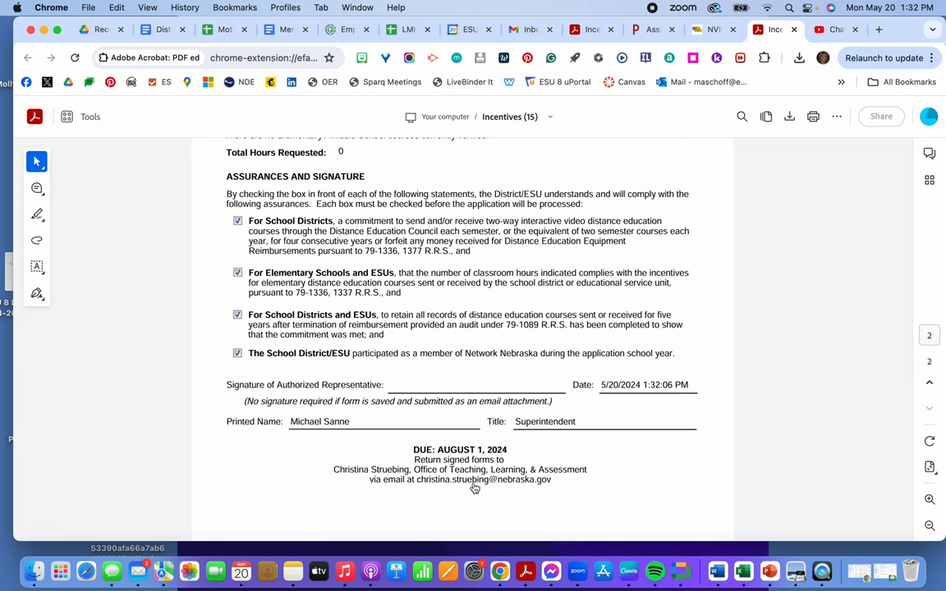
pyautogui.moveTo(471, 487)
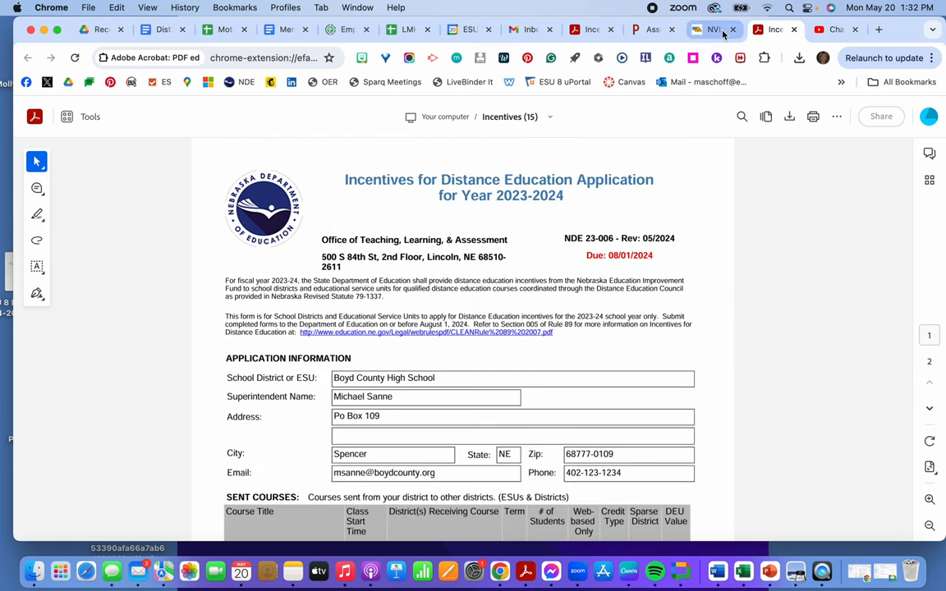
pyautogui.click(709, 29)
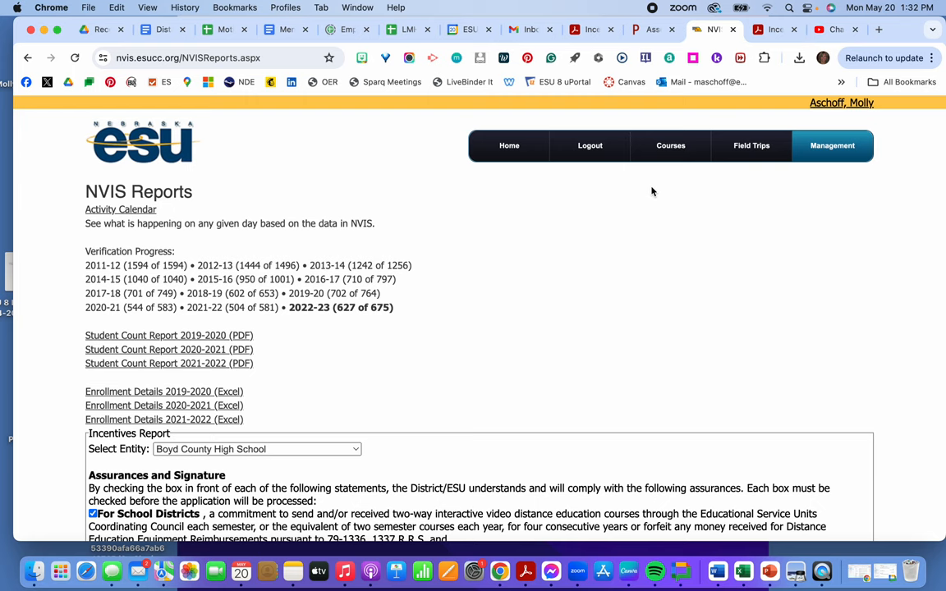
# Step: Go to Account Management's Account List from the Management menu
pyautogui.click(832, 145)
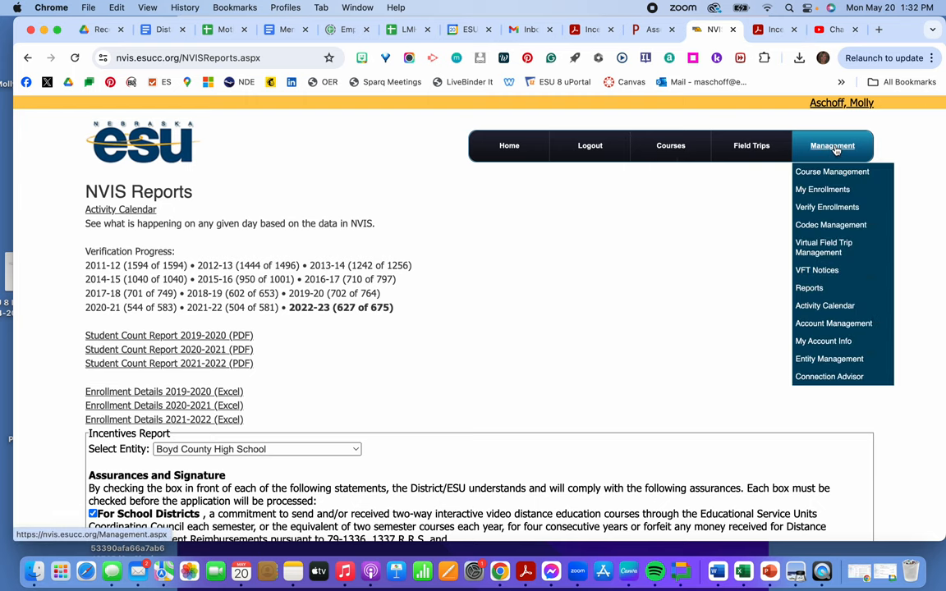
pyautogui.moveTo(819, 270)
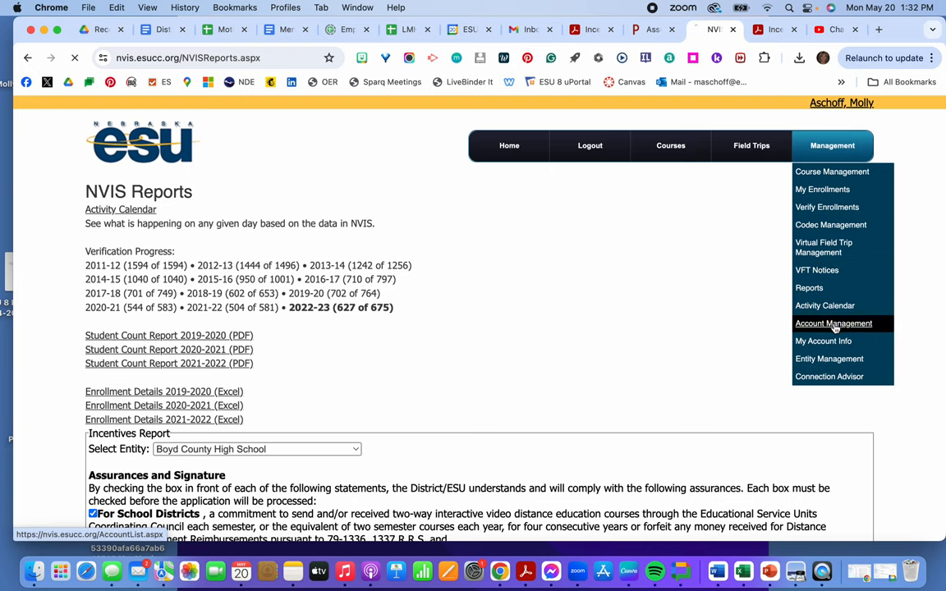
pyautogui.click(834, 322)
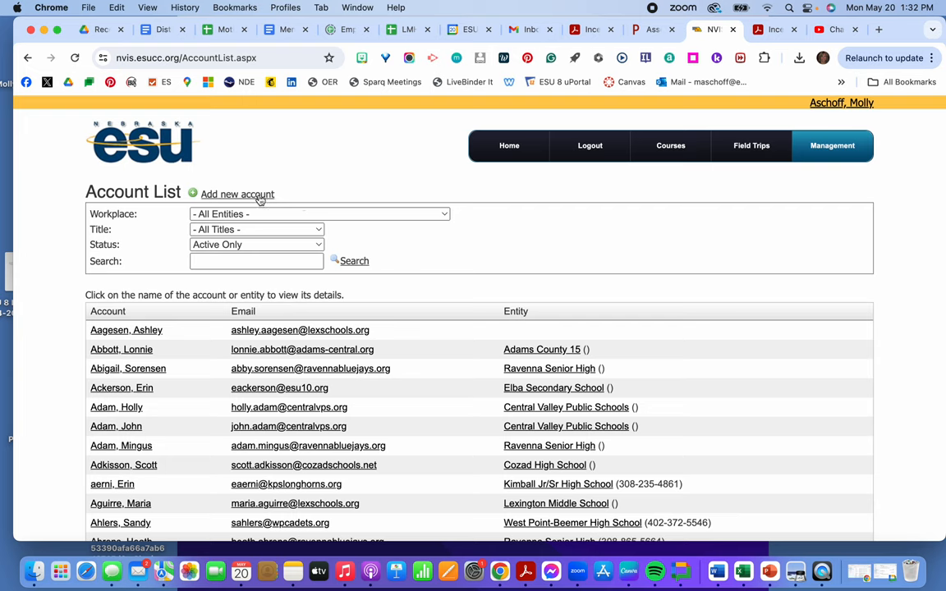
pyautogui.moveTo(237, 194)
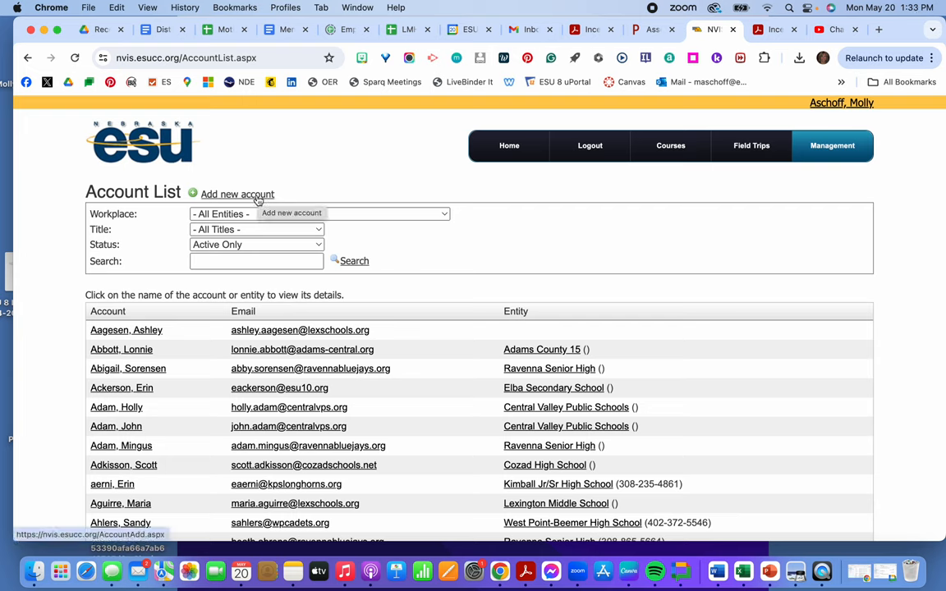
pyautogui.click(237, 194)
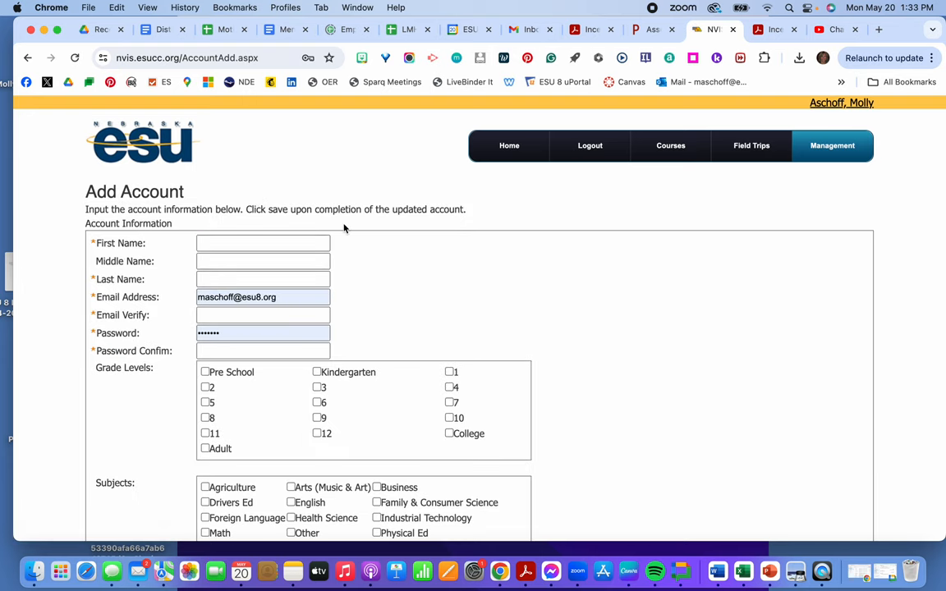
pyautogui.click(262, 243)
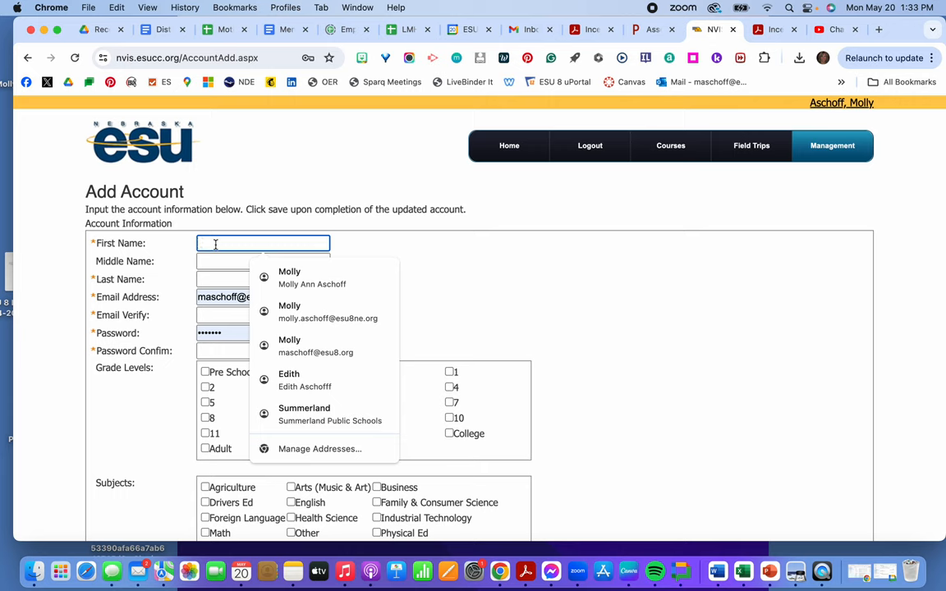
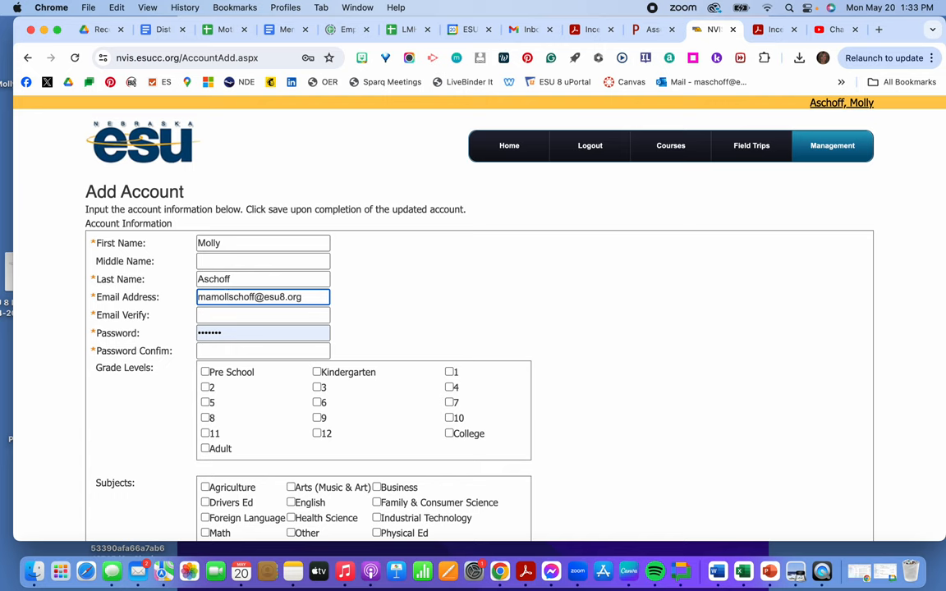
pyautogui.click(263, 296)
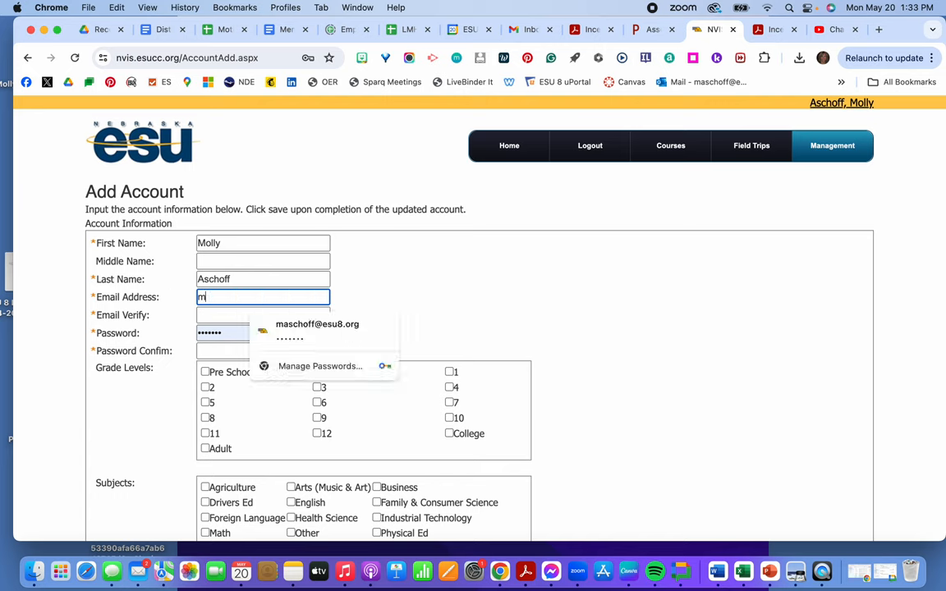
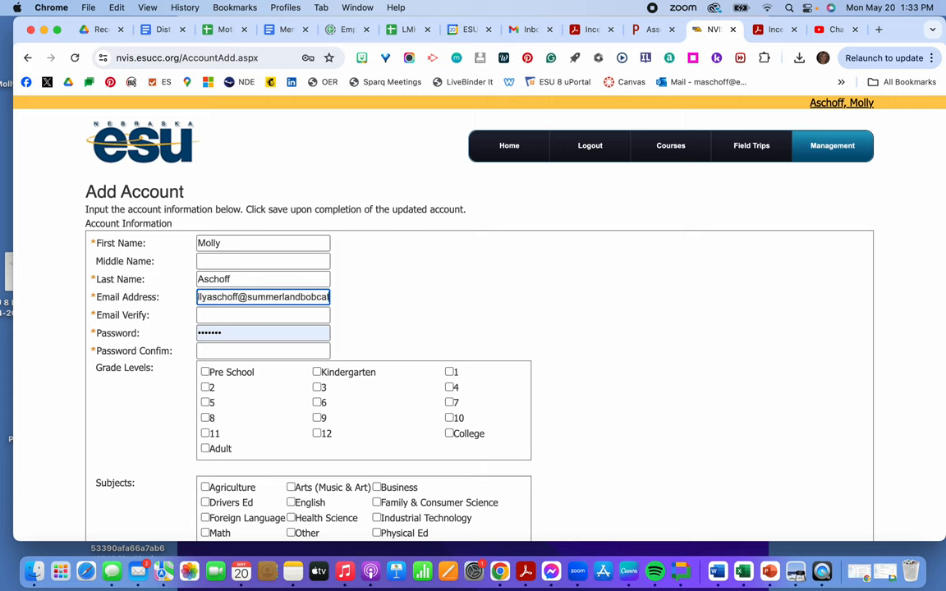
# Step: Confirm the email, set the password and save the new account
pyautogui.click(263, 316)
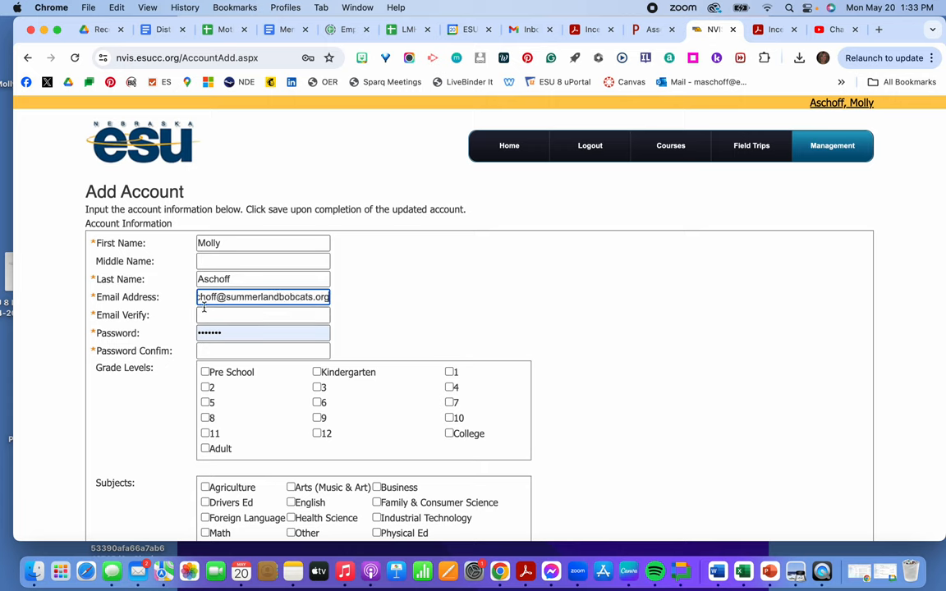
pyautogui.click(263, 315)
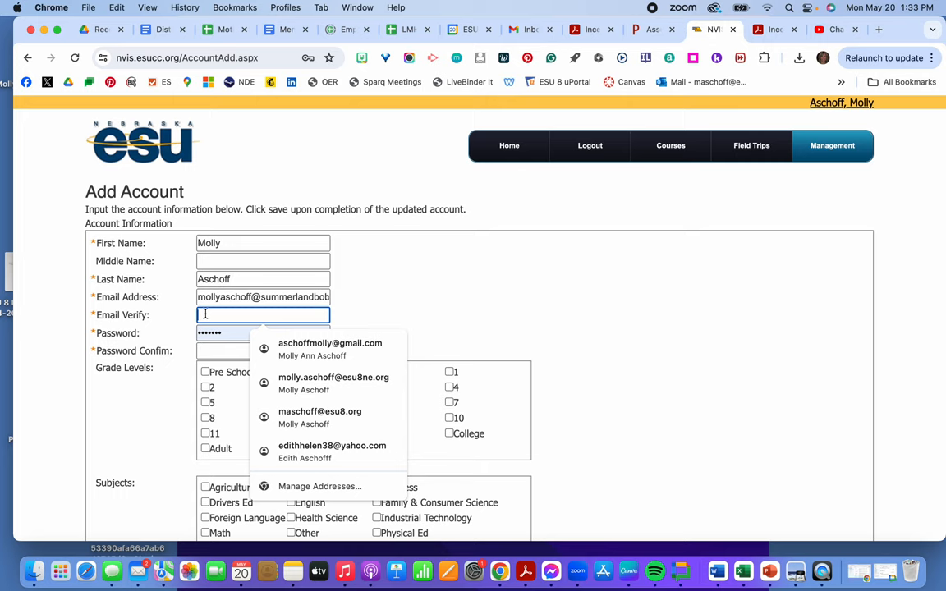
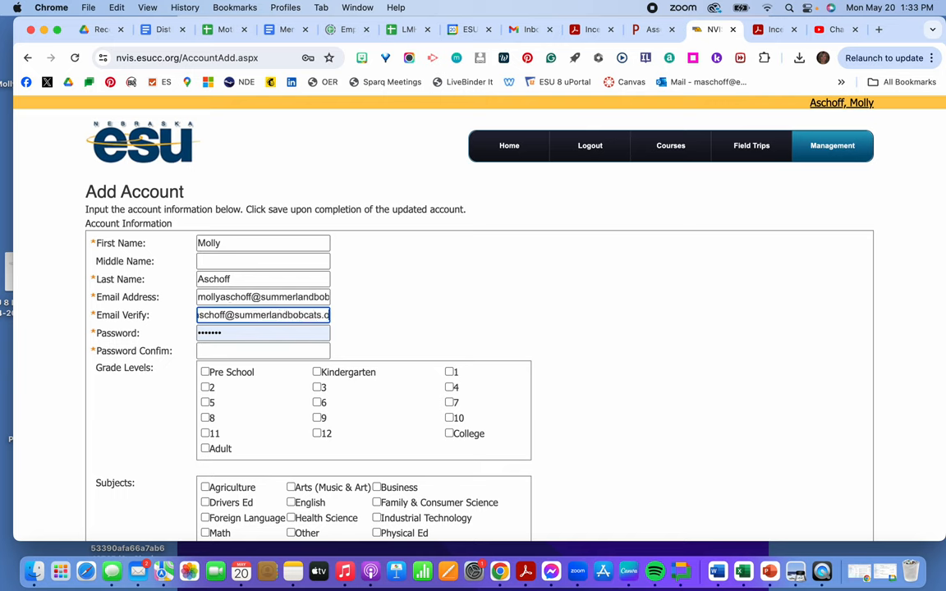
pyautogui.click(263, 332)
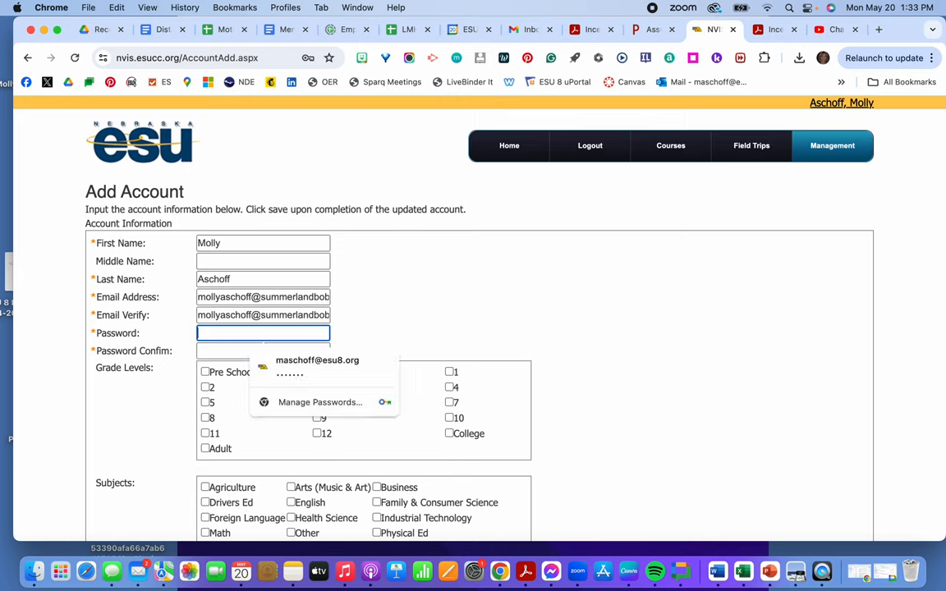
pyautogui.write('••••')
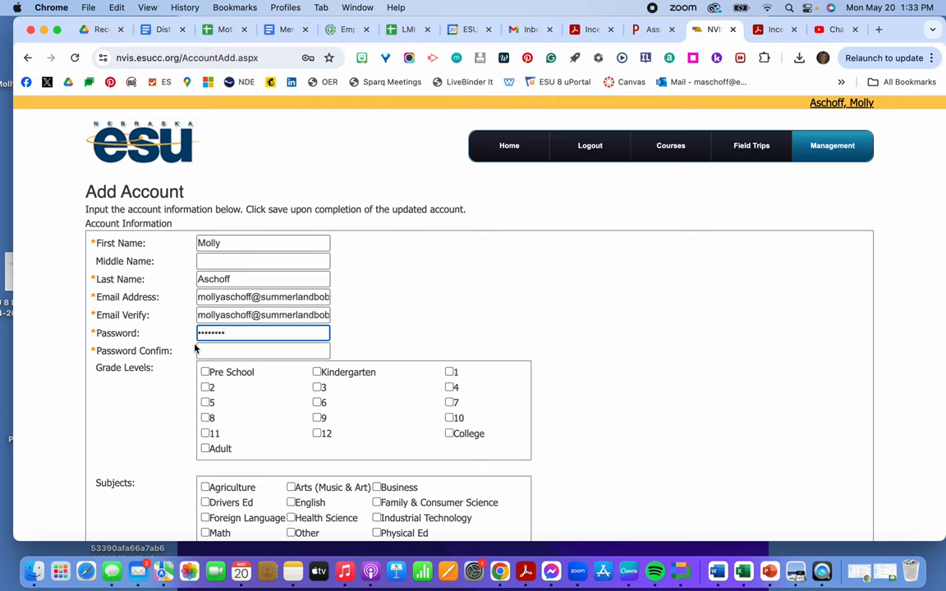
pyautogui.write('•••')
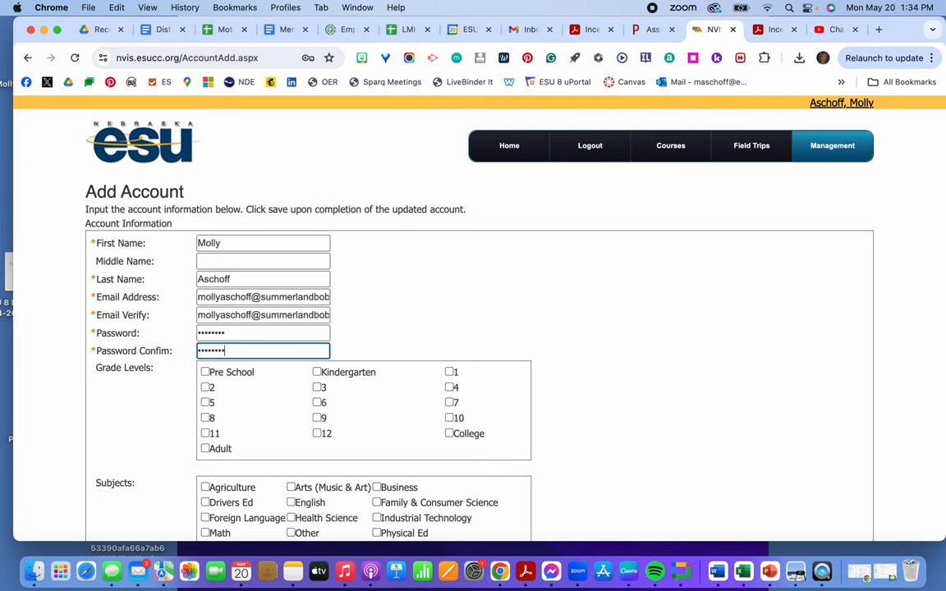
pyautogui.scroll(-3)
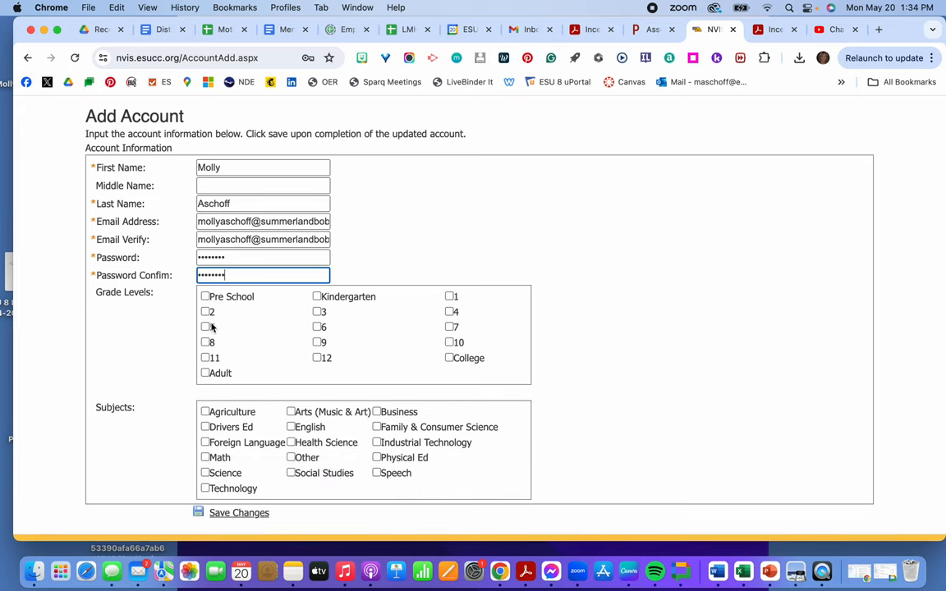
pyautogui.scroll(-3)
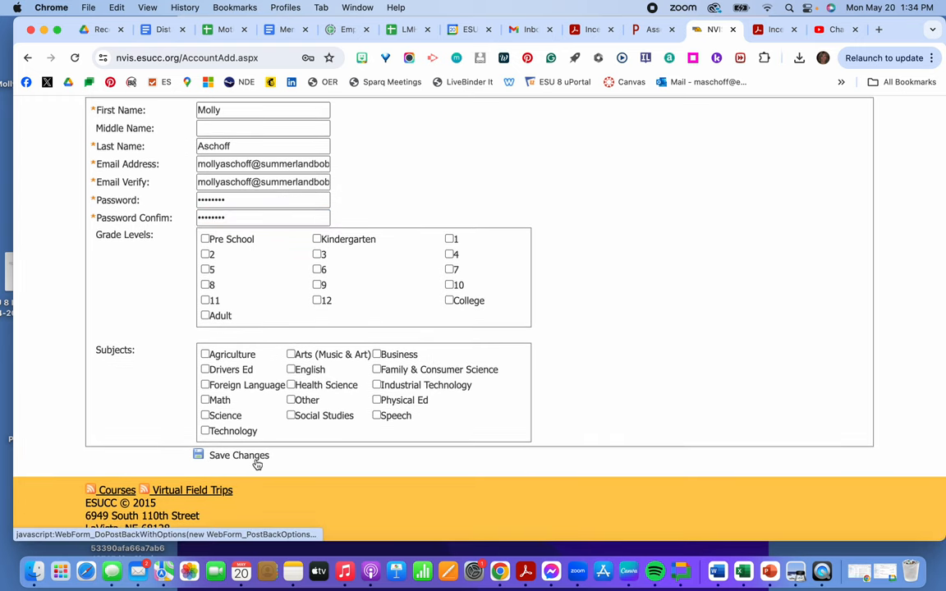
pyautogui.click(240, 455)
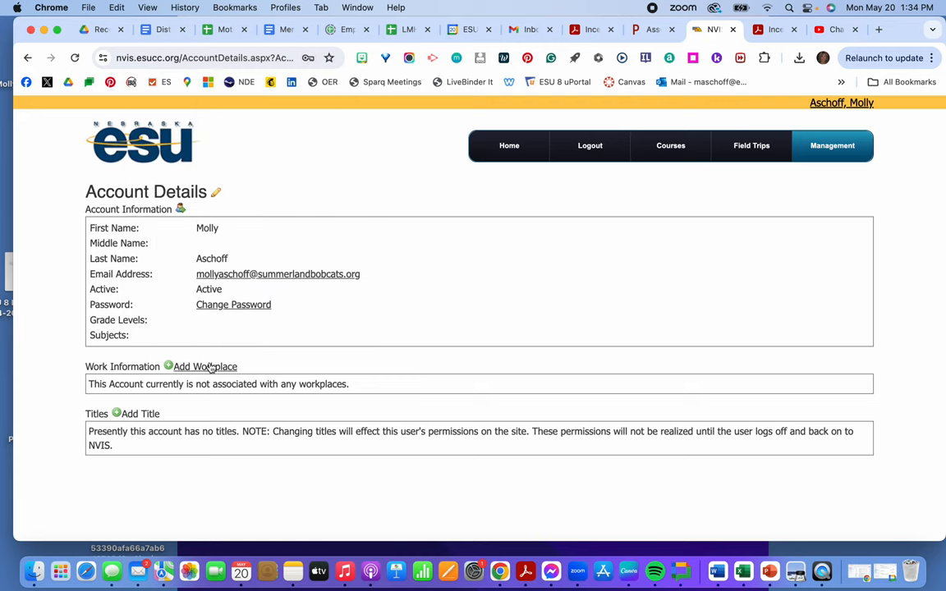
# Step: Start adding a workplace to the account and browse the entity list of schools
pyautogui.click(204, 366)
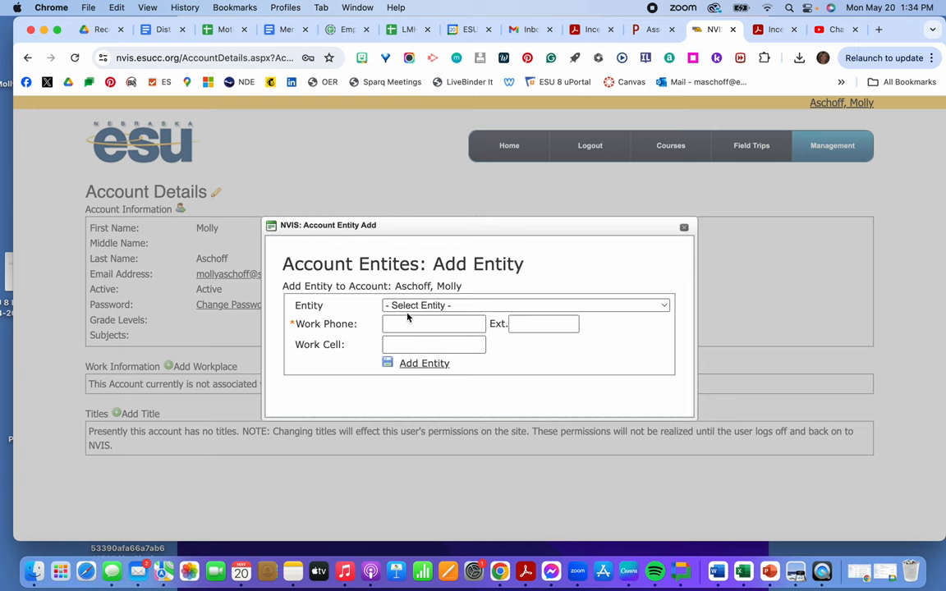
pyautogui.click(526, 304)
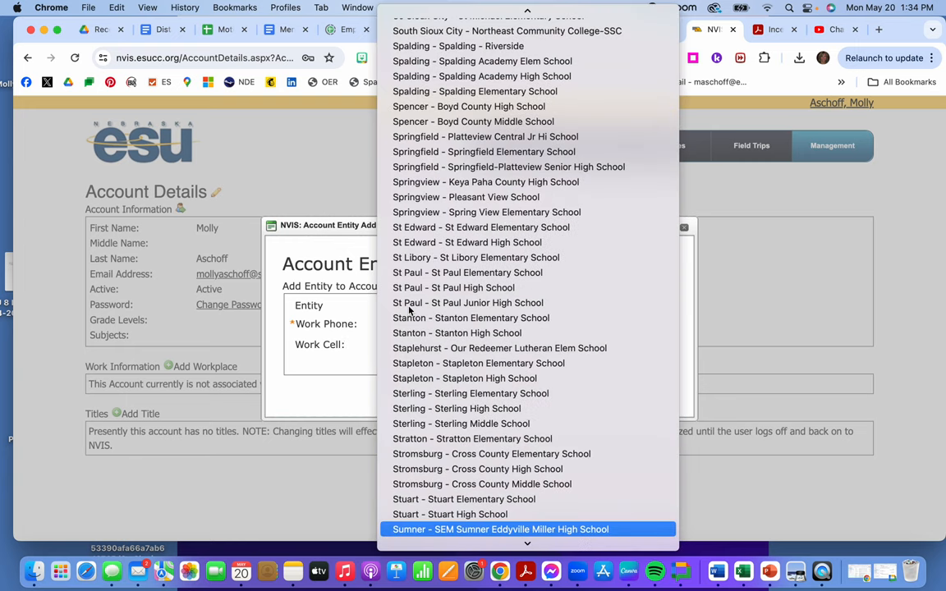
pyautogui.scroll(-3)
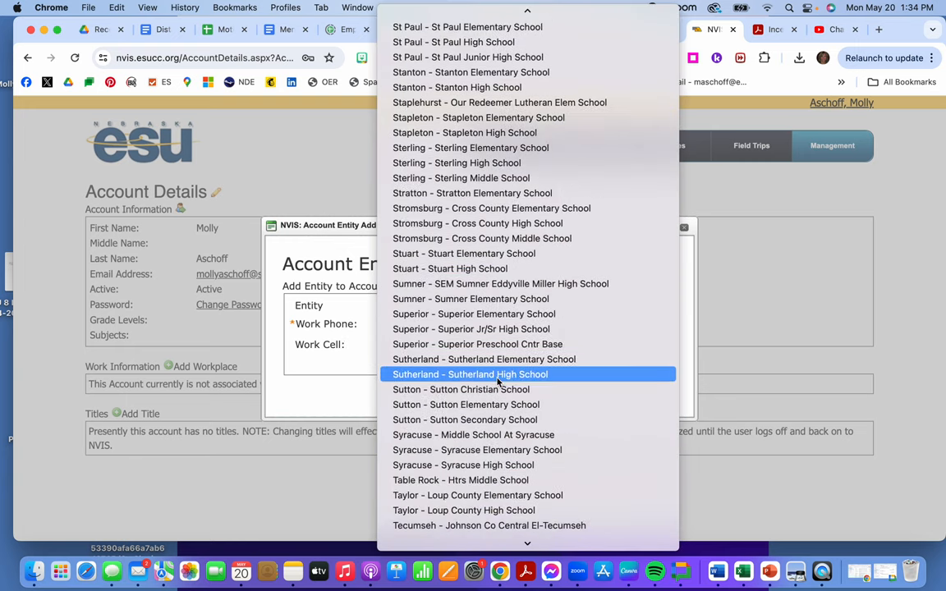
pyautogui.moveTo(484, 358)
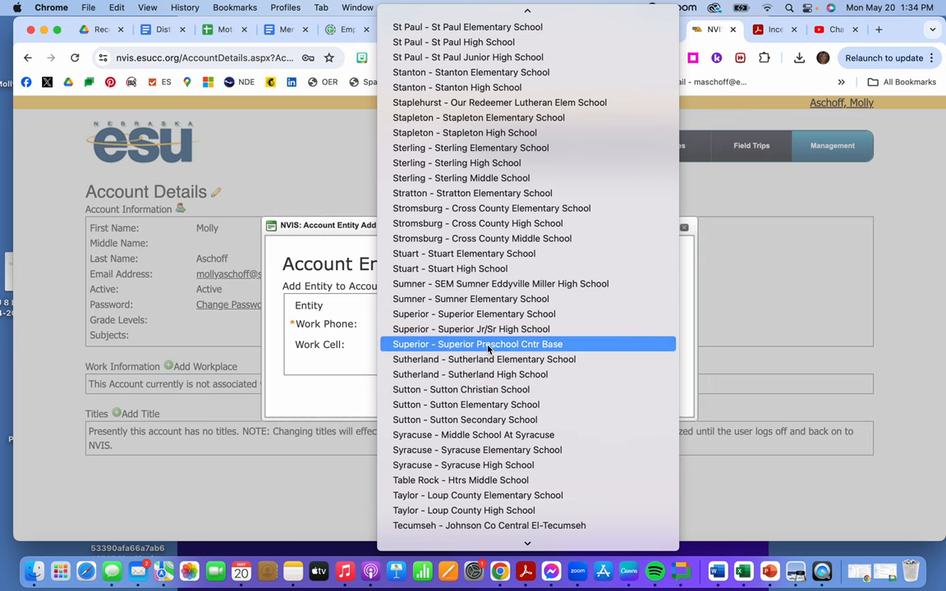
pyautogui.moveTo(557, 345)
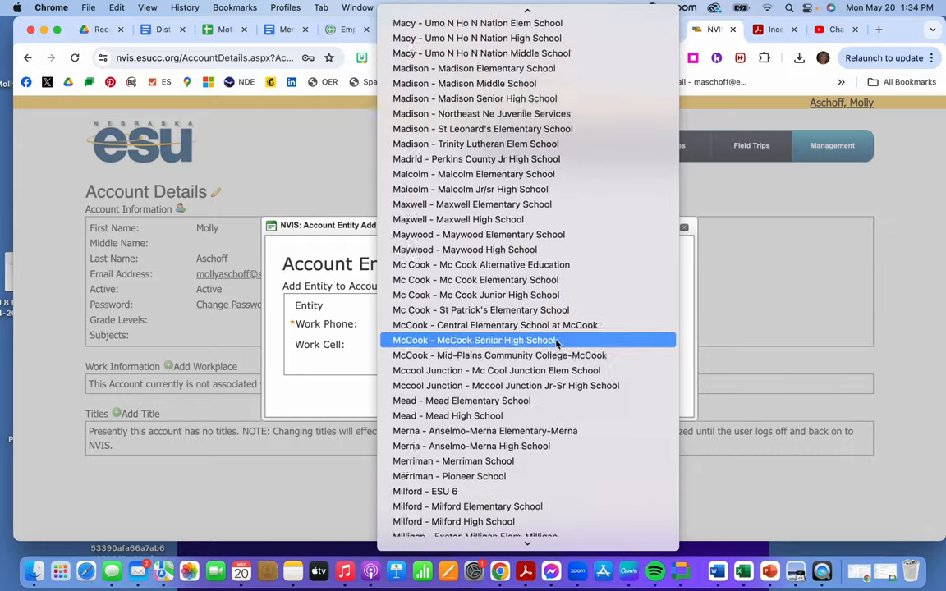
pyautogui.scroll(-3)
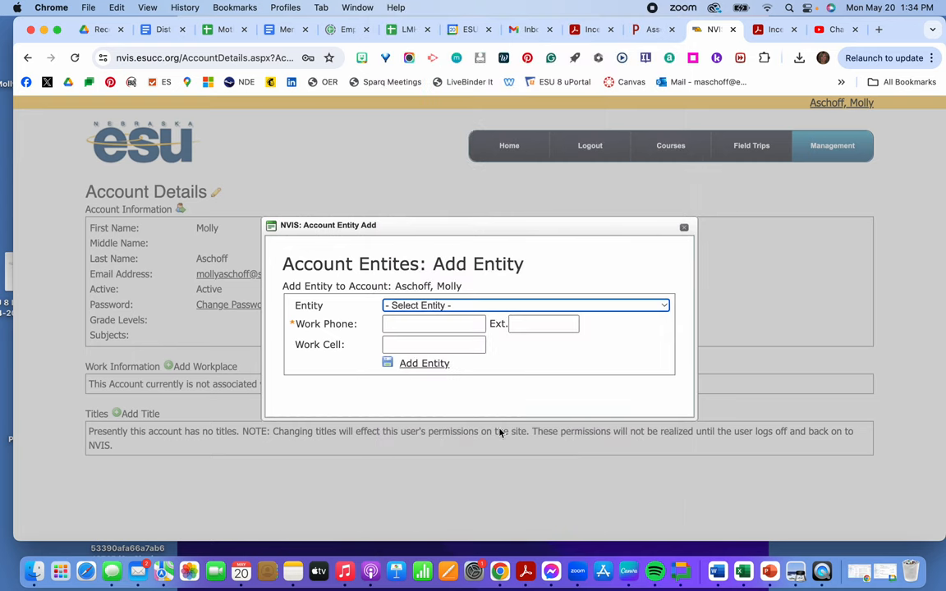
pyautogui.moveTo(542, 447)
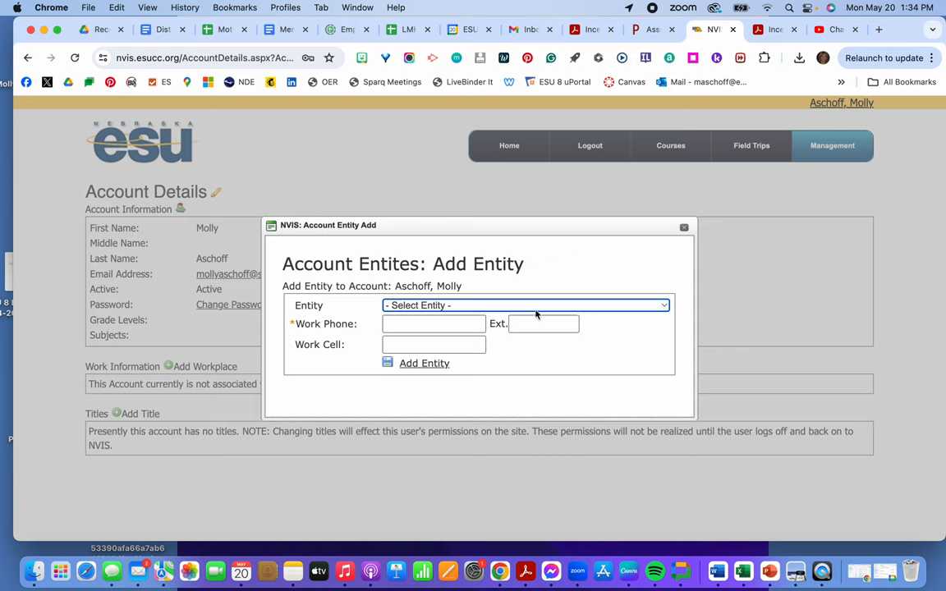
pyautogui.click(526, 304)
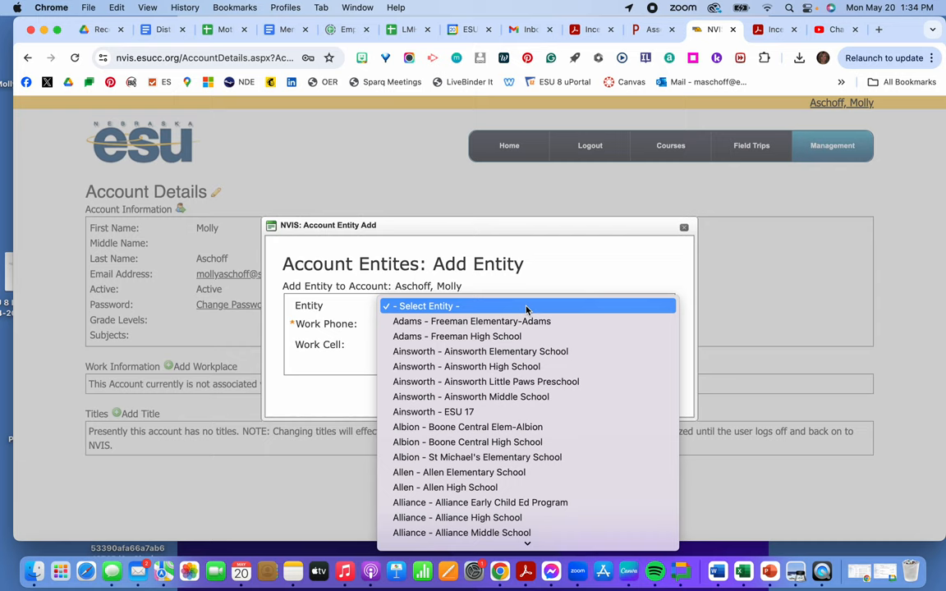
# Step: Pick Adams - Freeman Elementary-Adams, then dismiss the 'Titles cannot be added' notice
pyautogui.click(472, 320)
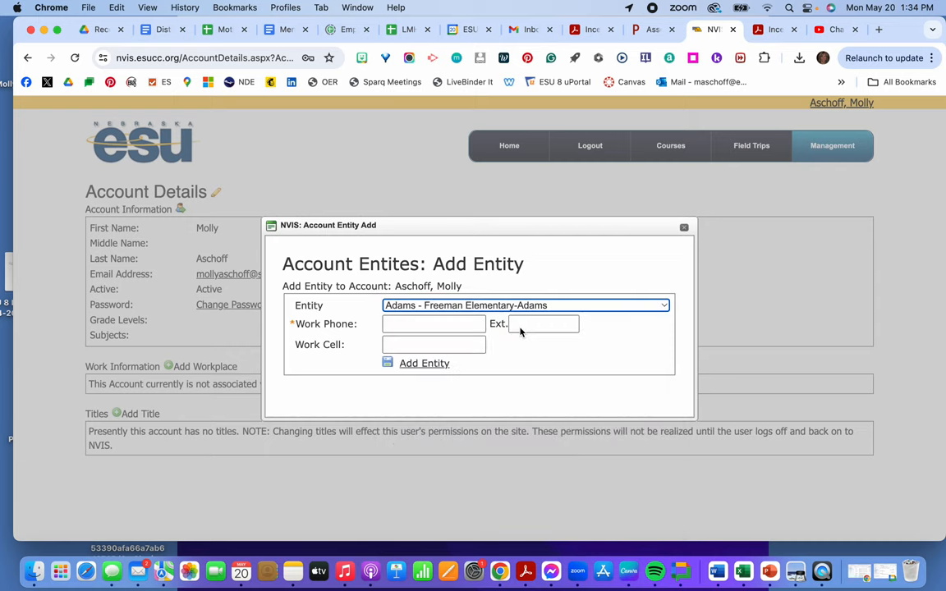
pyautogui.moveTo(465, 364)
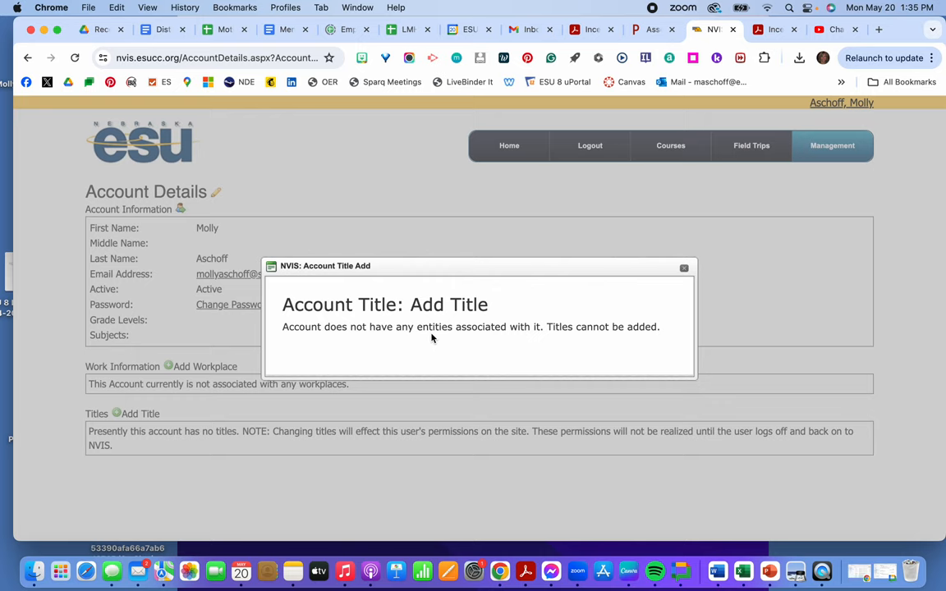
pyautogui.click(683, 268)
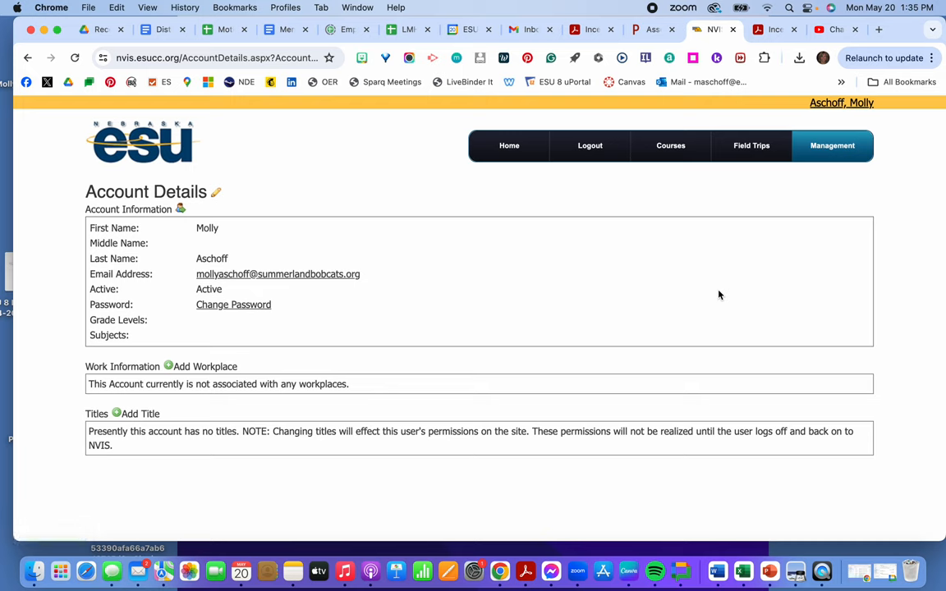
pyautogui.moveTo(654, 29)
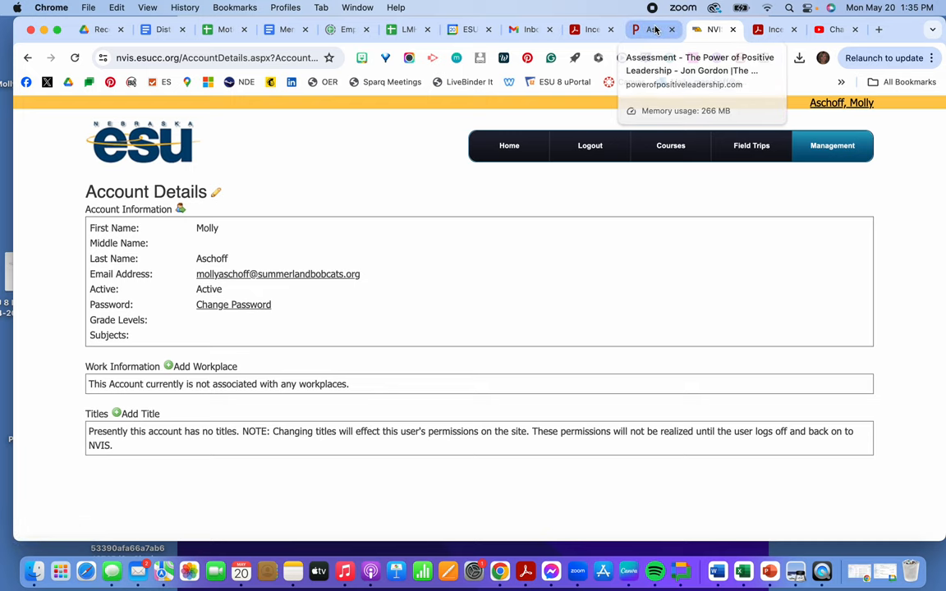